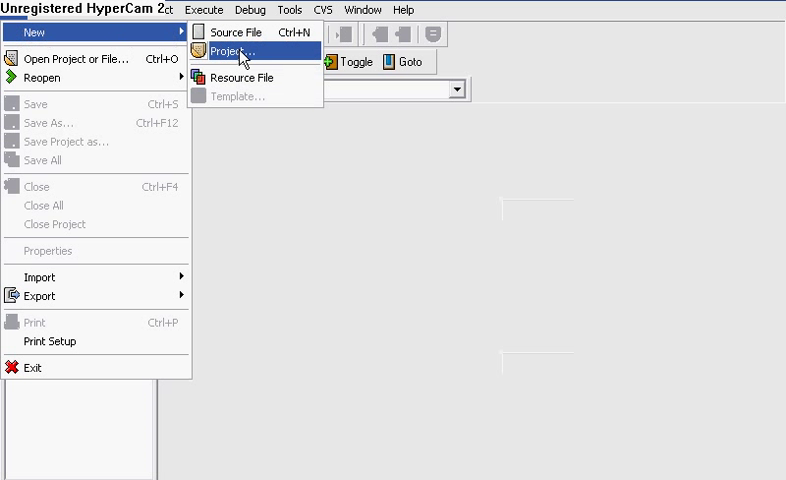
- Create Project1, a C++ Windows Application project, saved in the Dev-Cpp folder
left_click(237, 51)
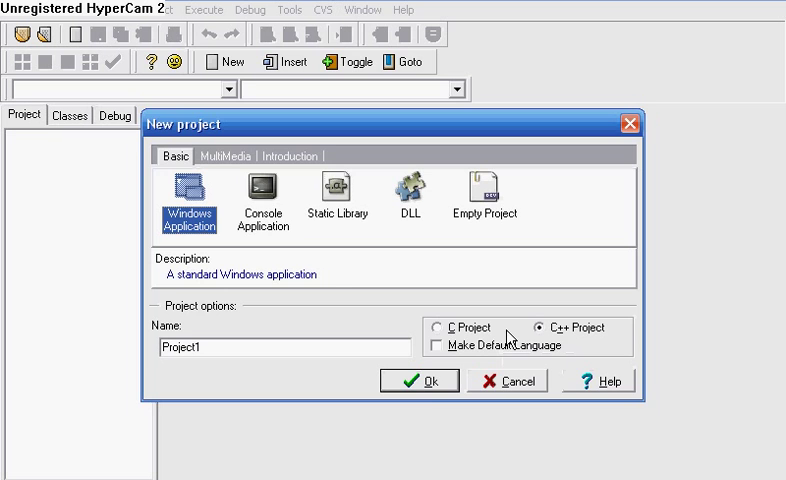
left_click(418, 381)
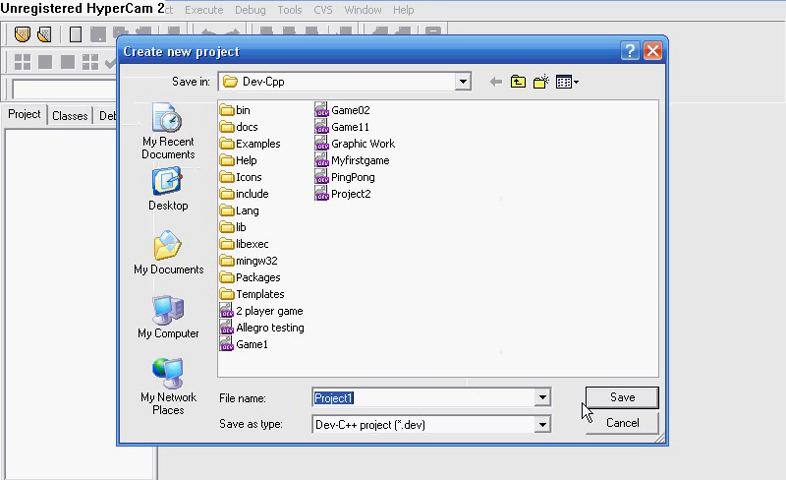
left_click(621, 397)
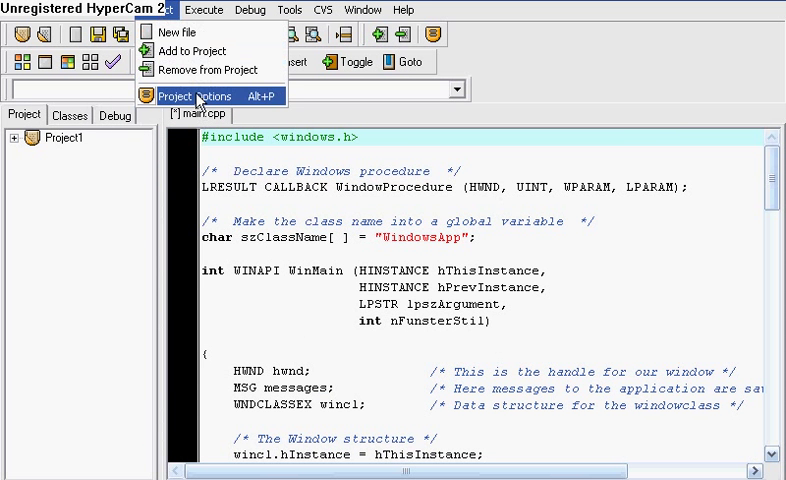
- Link lib/liballeg.a via Project Options and empty main.cpp of its template code
left_click(201, 96)
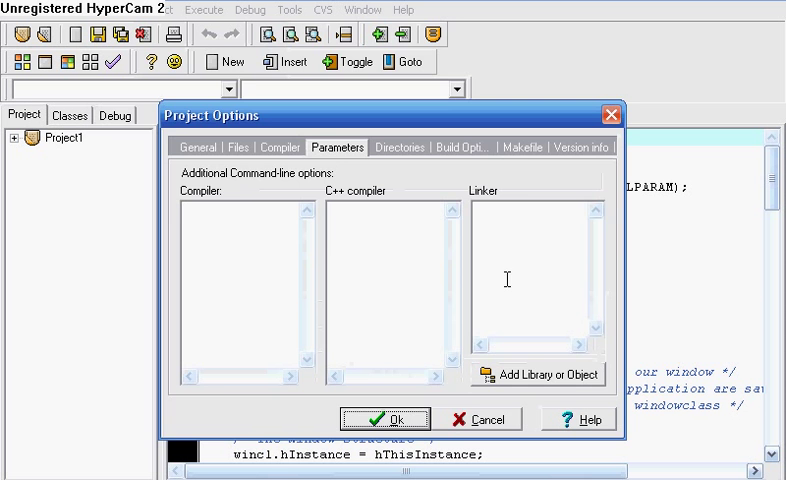
left_click(540, 374)
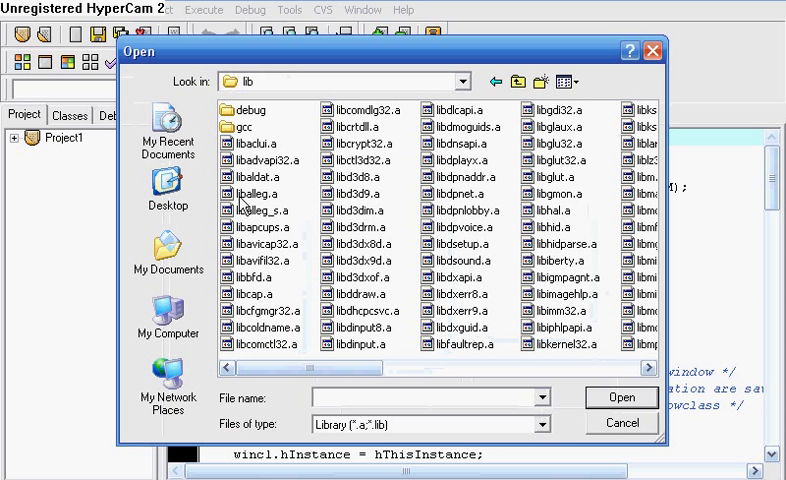
left_click(250, 194)
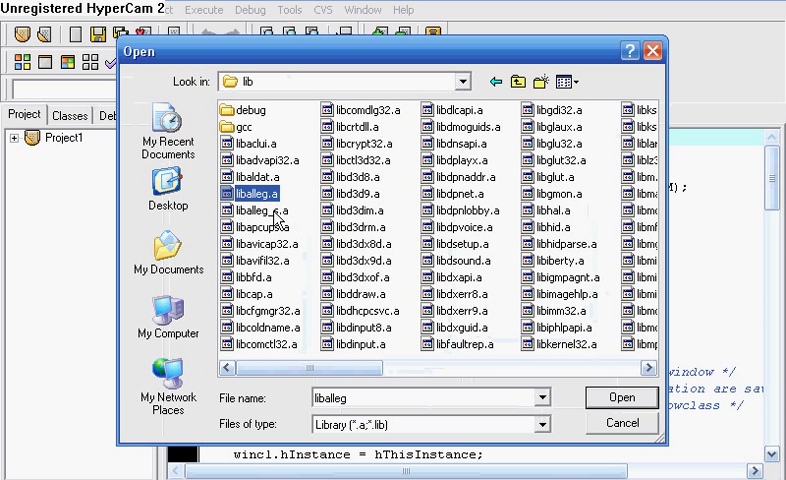
left_click(620, 397)
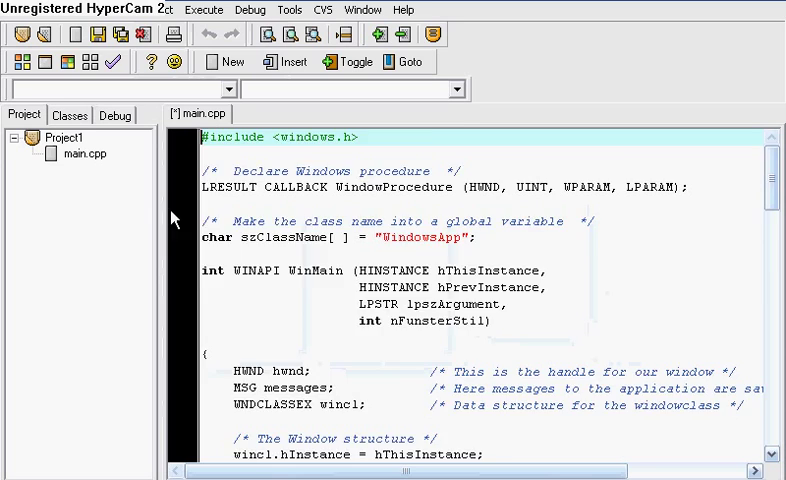
scroll("down", 3)
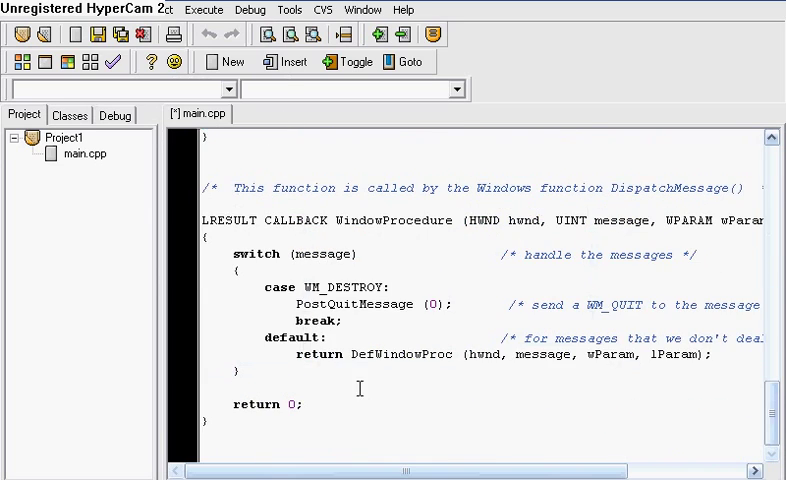
scroll("up", 3)
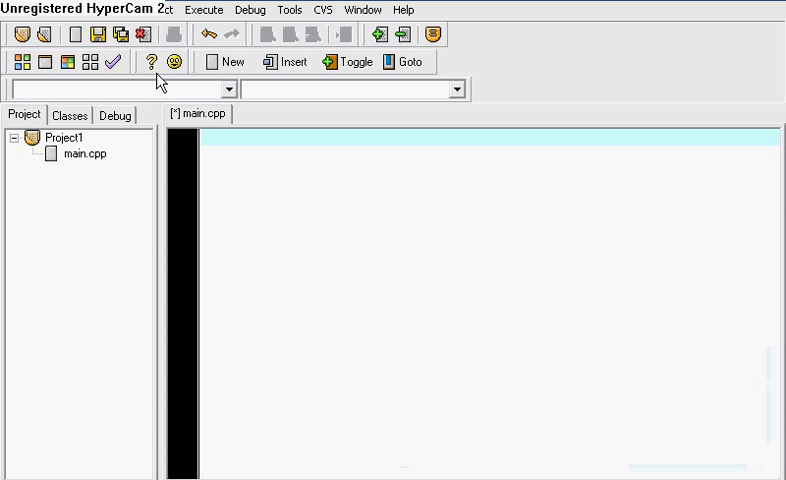
- Add #include <allegro.h> and #include <cstdlib> to main.cpp
type("#include")
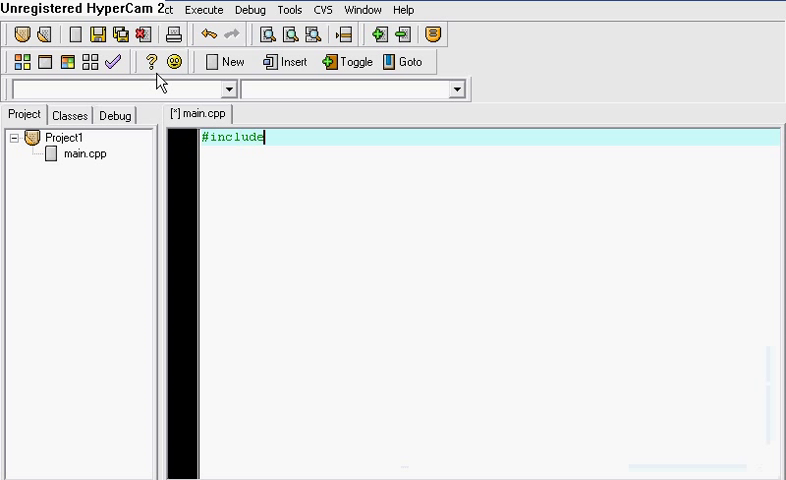
type("<allegro.h>")
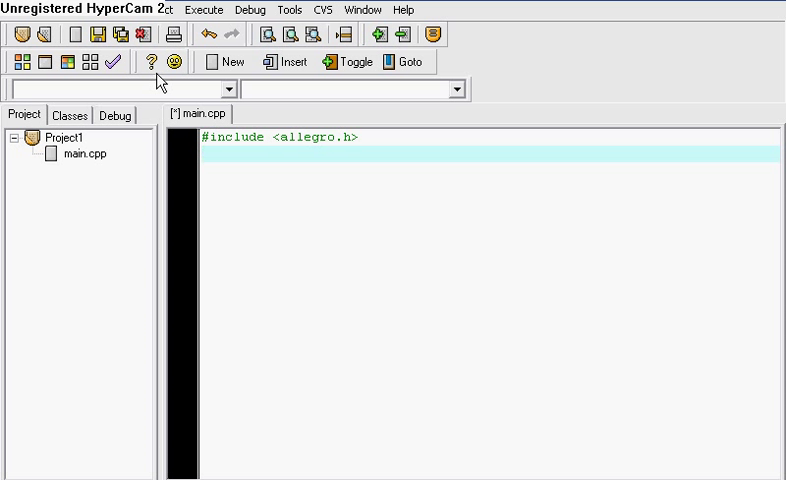
type("#include <")
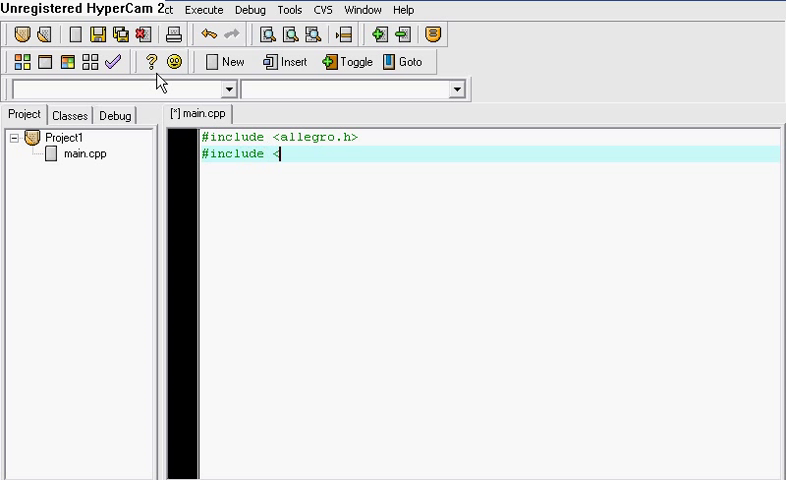
type("cstdlib>")
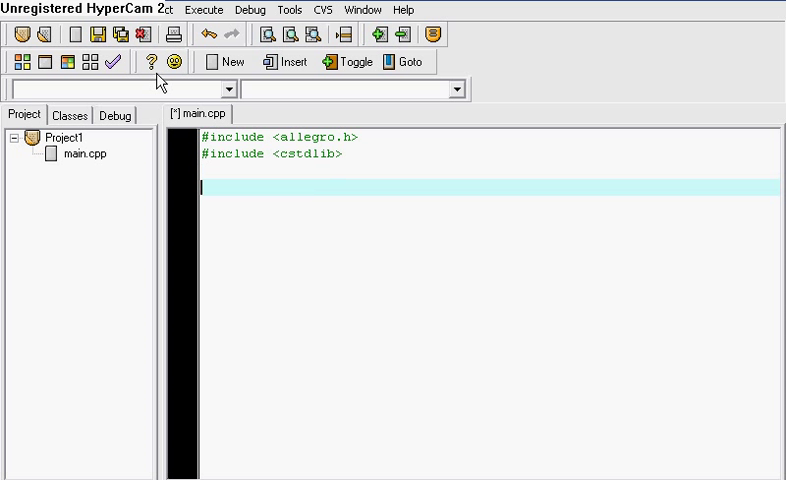
- Declare globals x, y, tempX, tempY as 100 and dir as 1
type("int x")
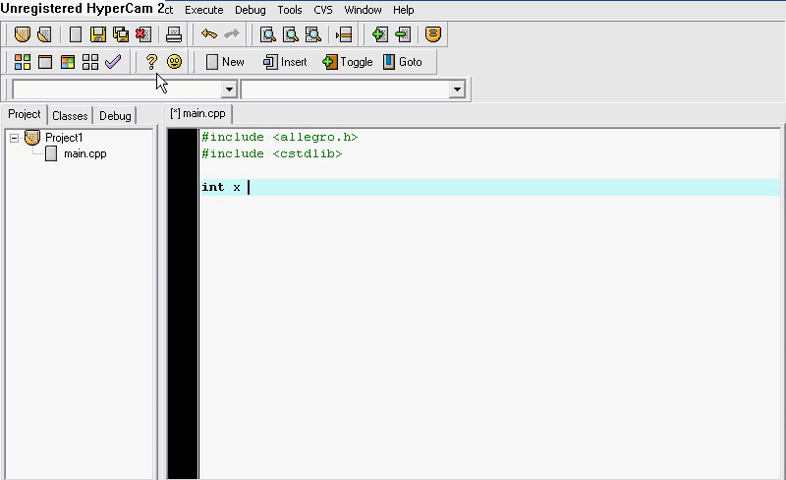
type("=")
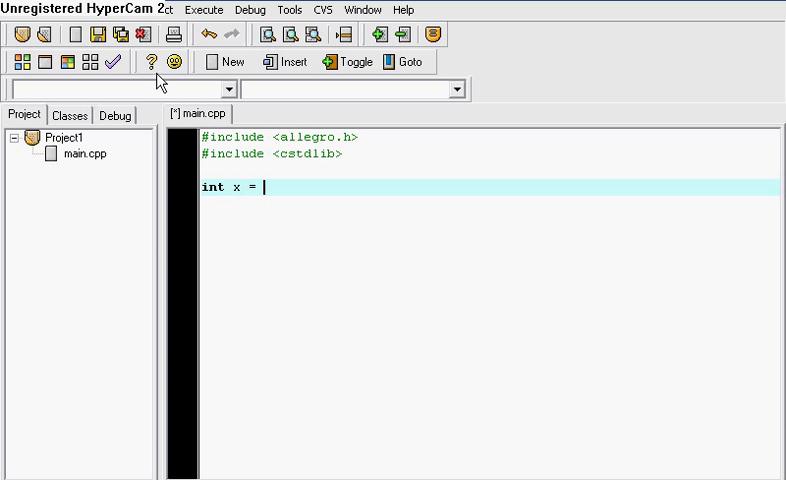
type("100;")
type("int y")
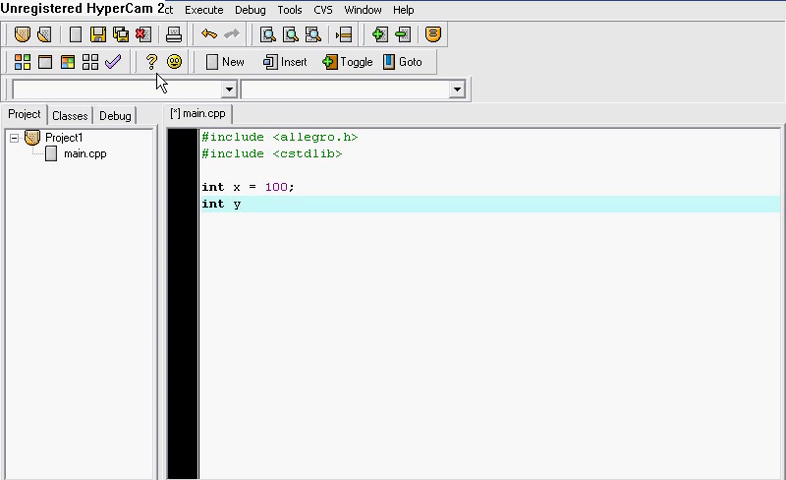
type("= 100;")
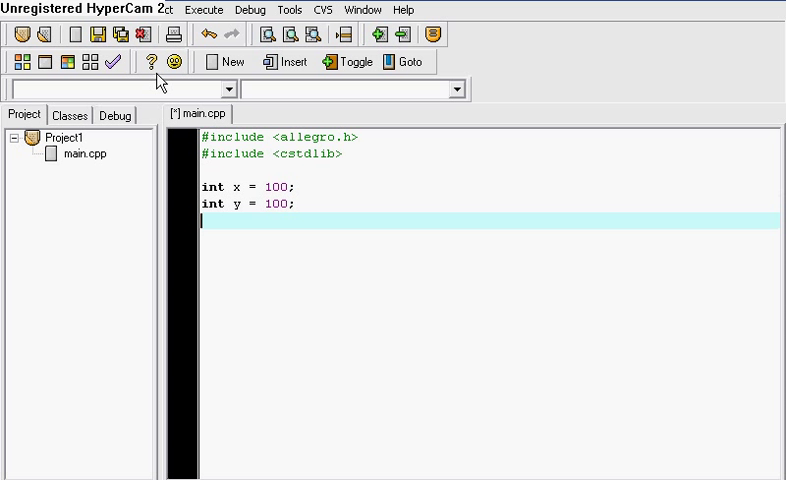
type("int tem")
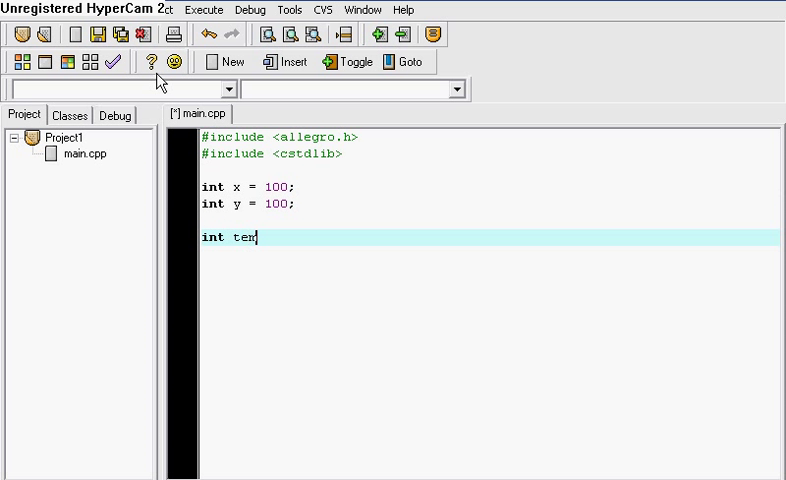
type("pX = 10")
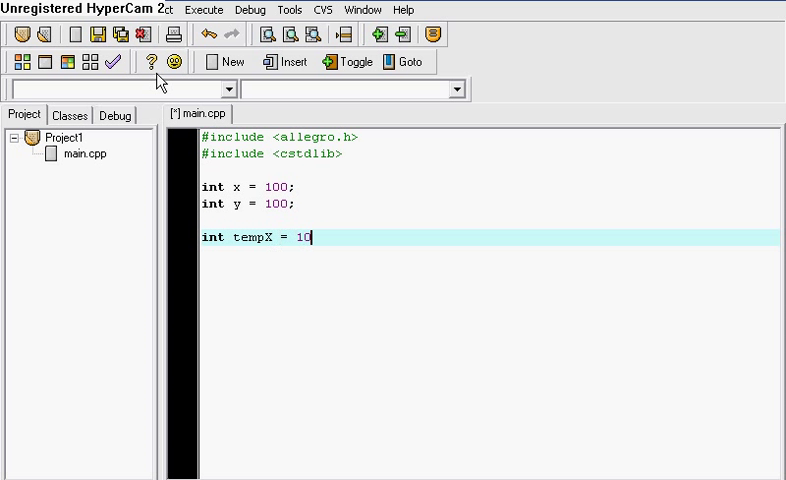
type("0;")
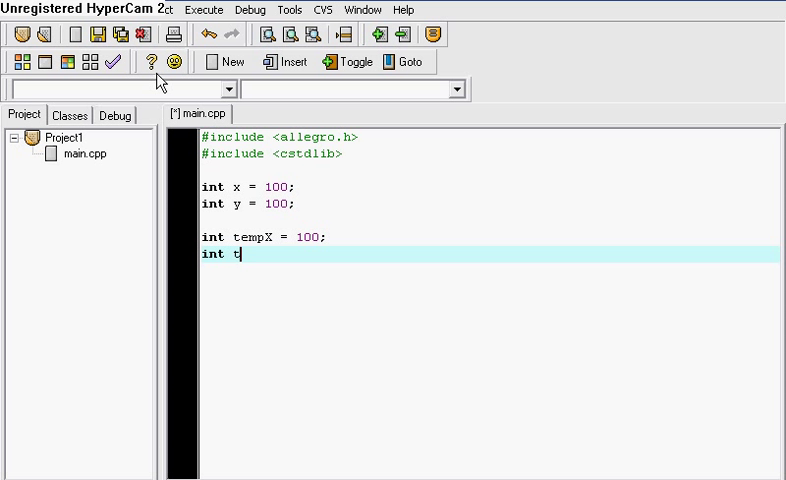
type("empY =")
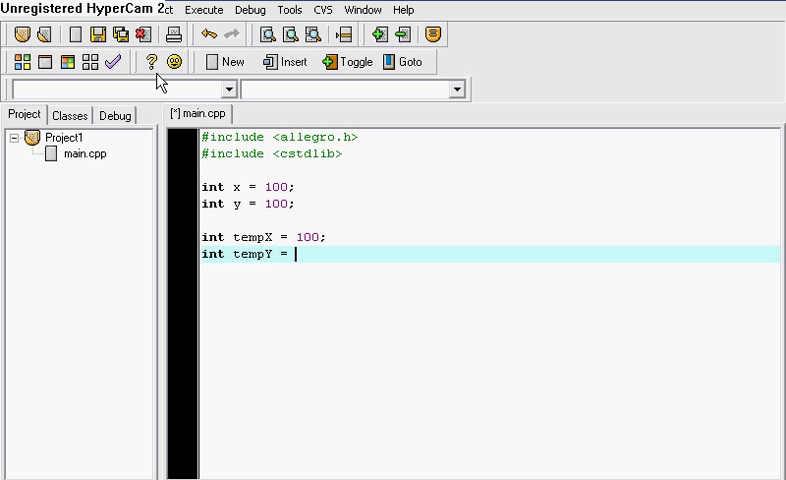
type("100;")
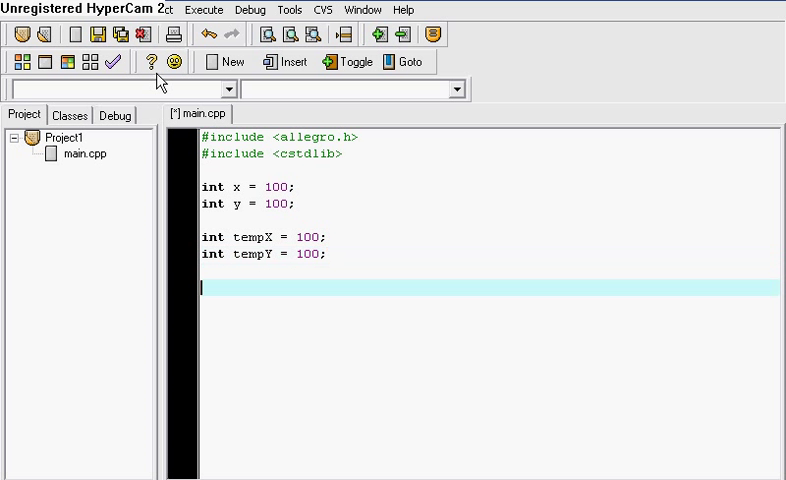
type("int dir")
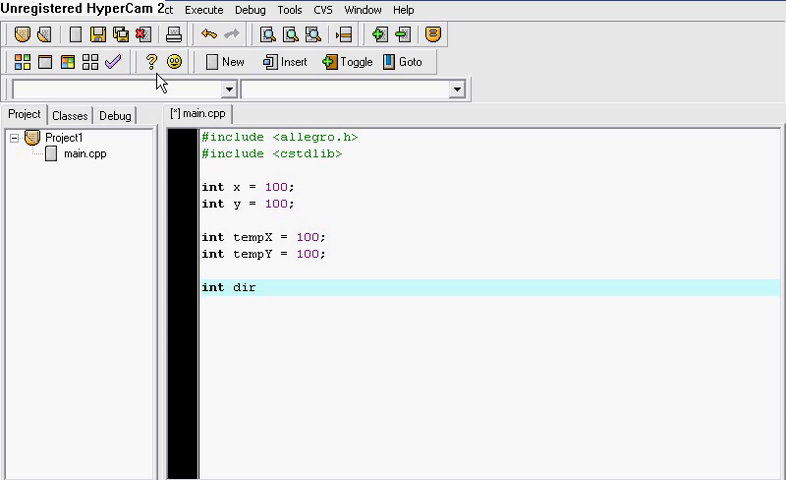
type("= 1")
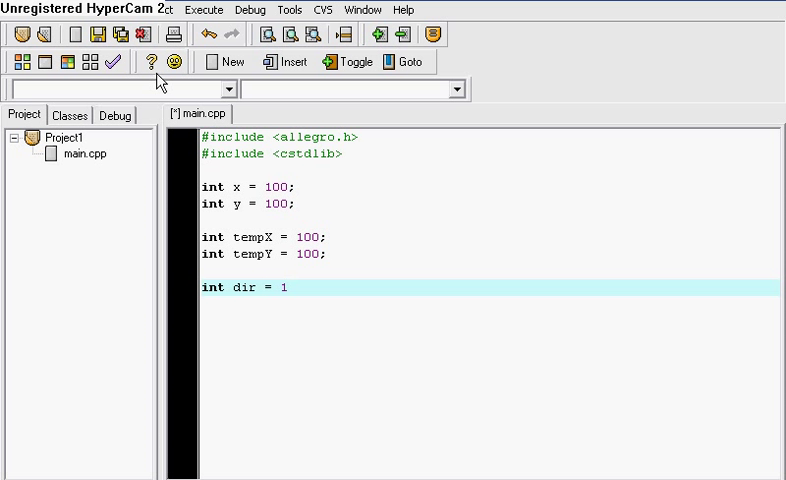
key("Return")
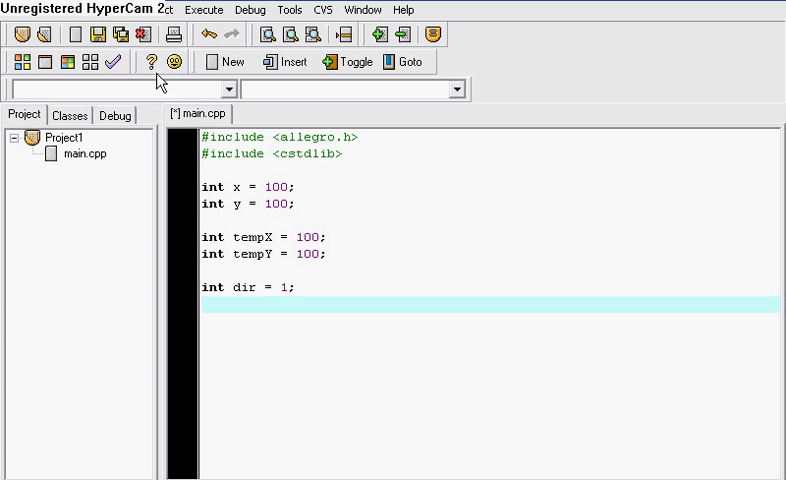
- Write void moveCircle() whose body sets tempX = x; and tempY = y;
type("vo")
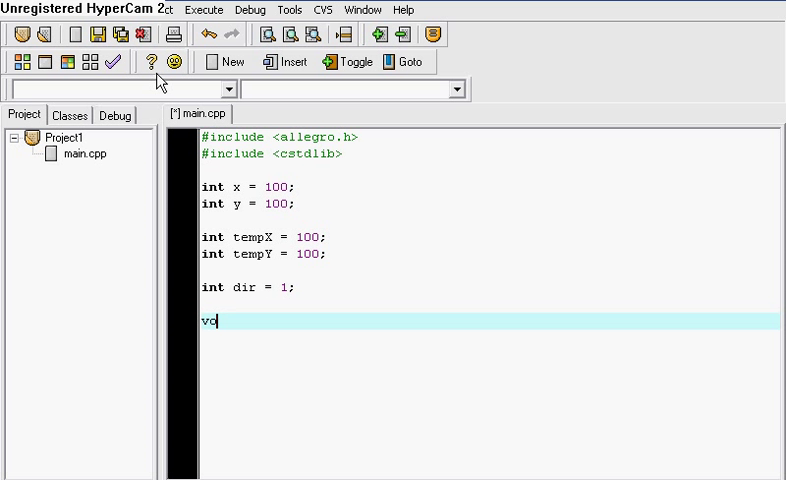
type("id")
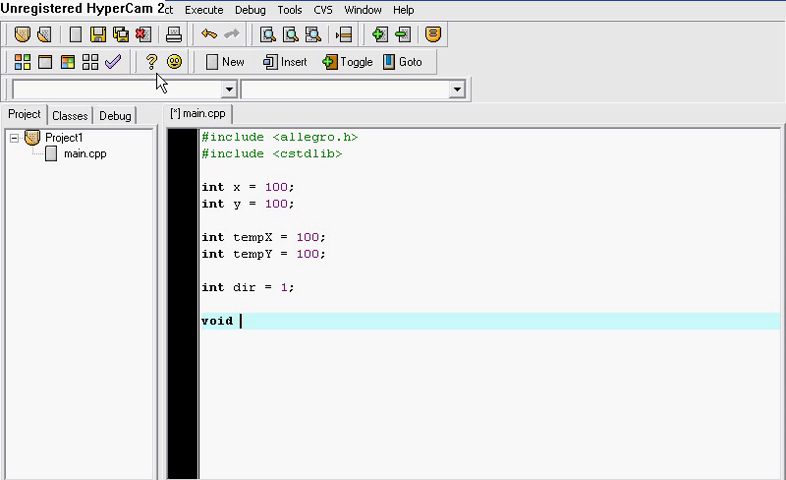
type("move")
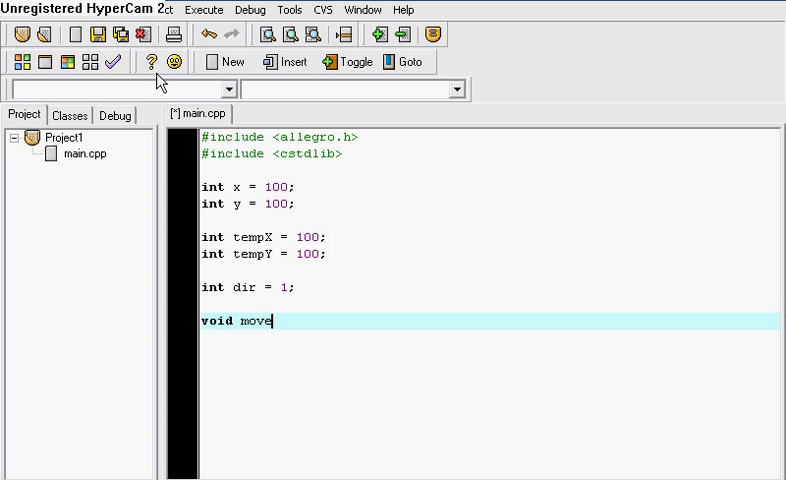
type("Circle")
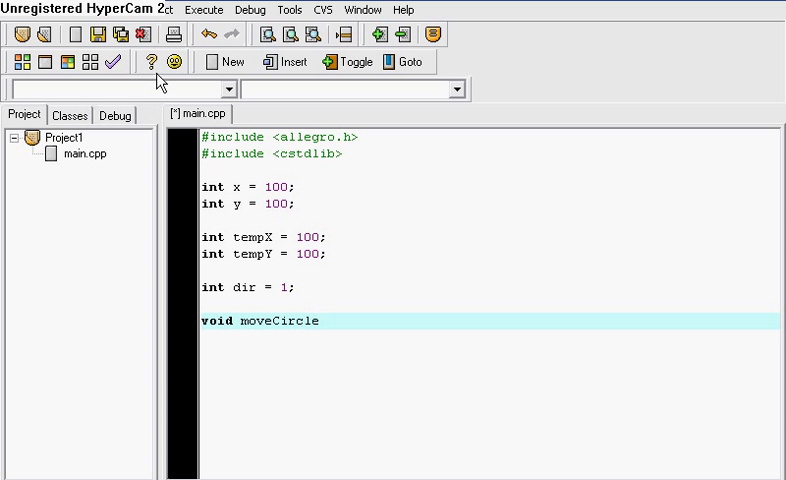
type("()")
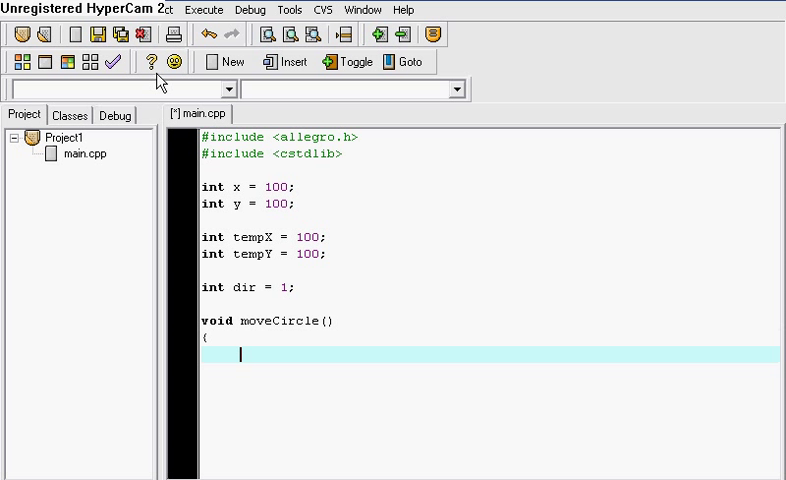
type("tempX =")
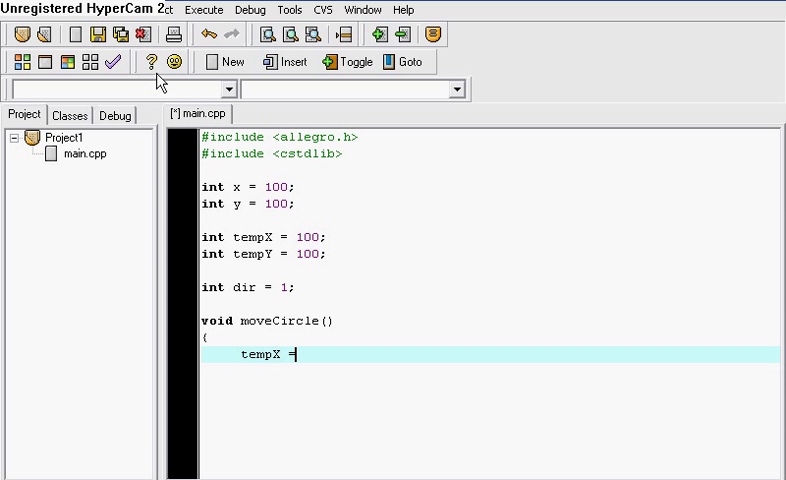
type("x")
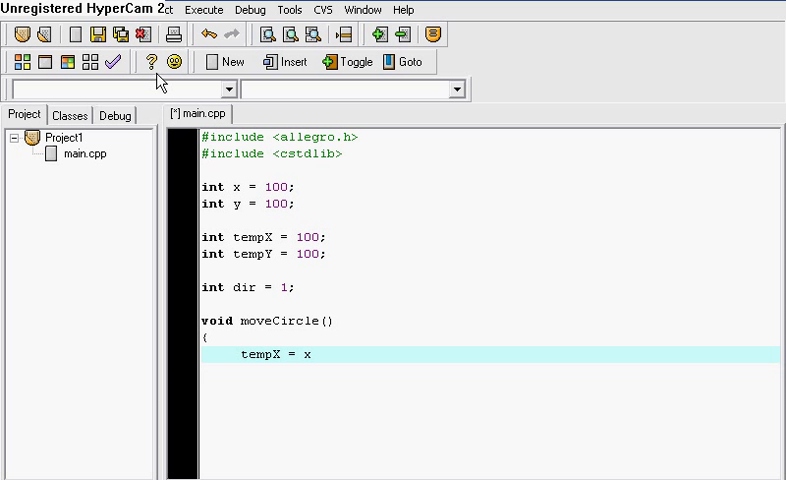
type(";")
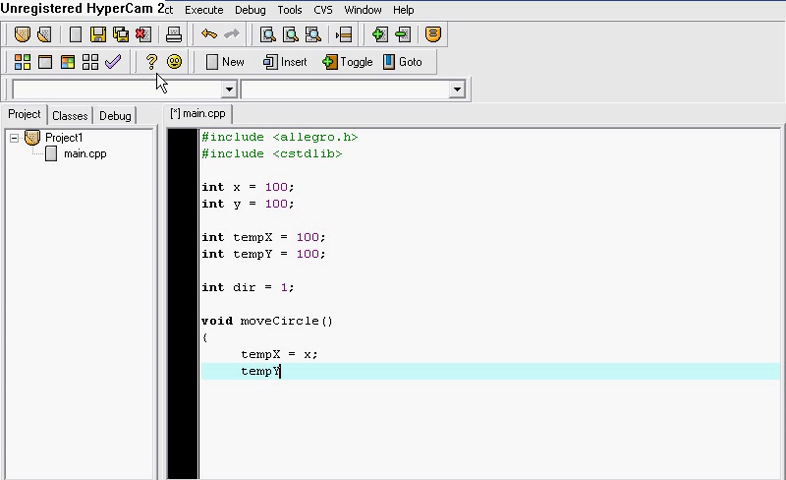
type("= y")
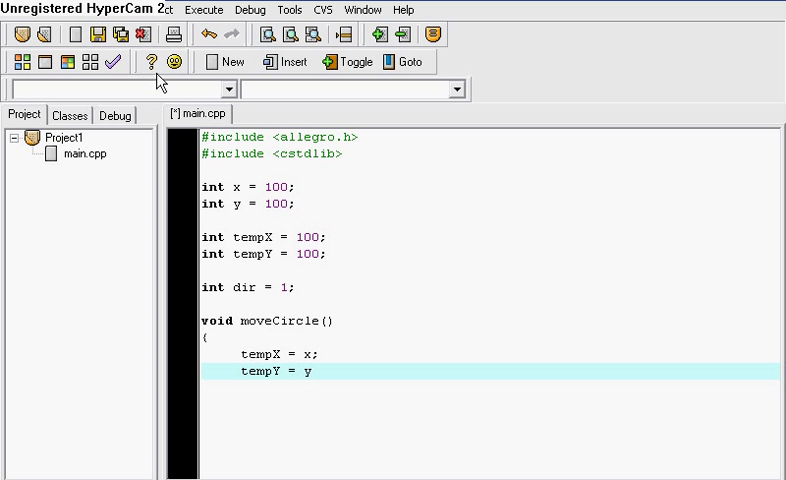
type(";")
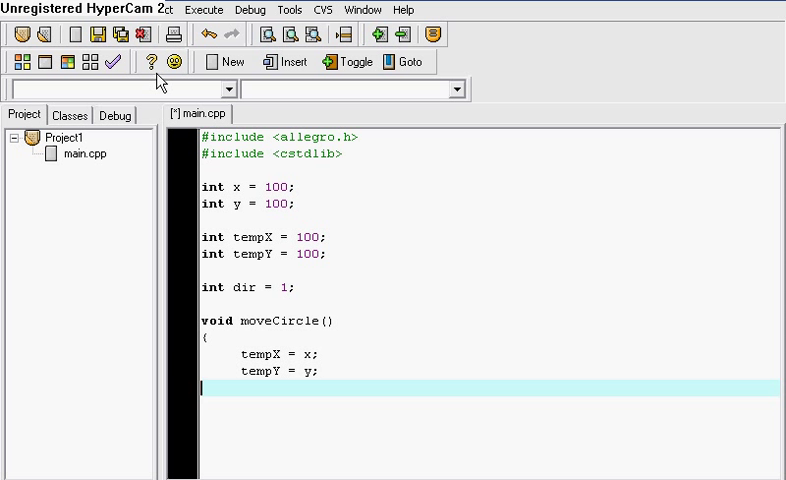
- Write the condition if(dir == 1 && x !=20 && y !=20)
type("i")
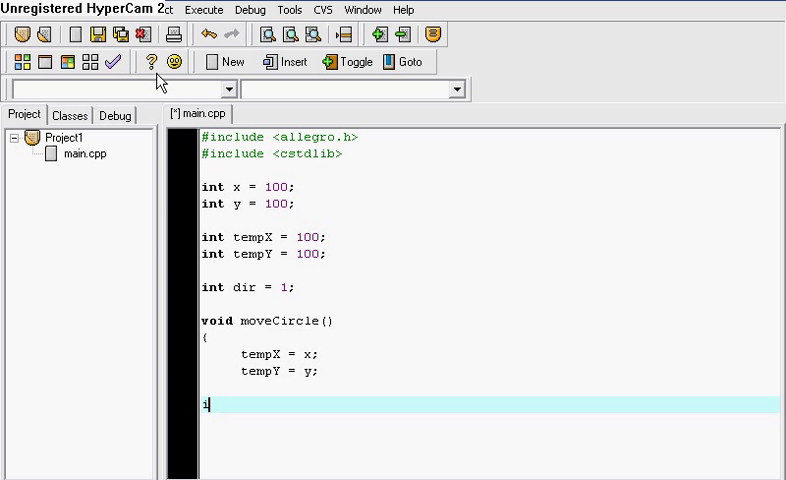
type("if(dir")
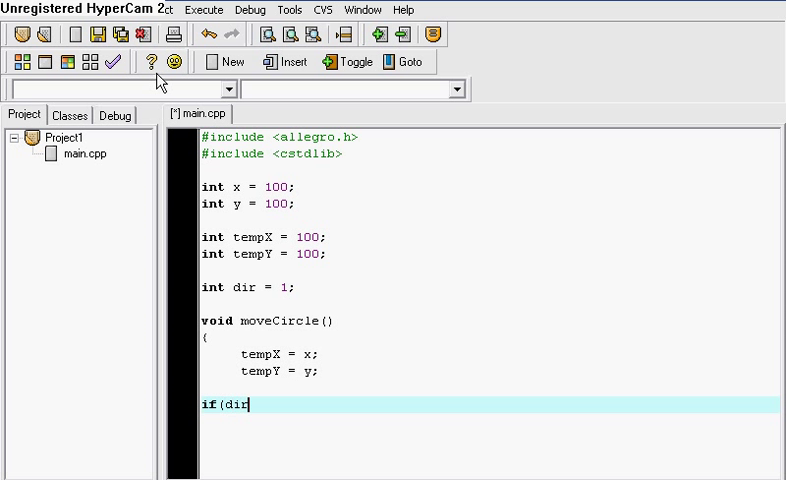
type("1")
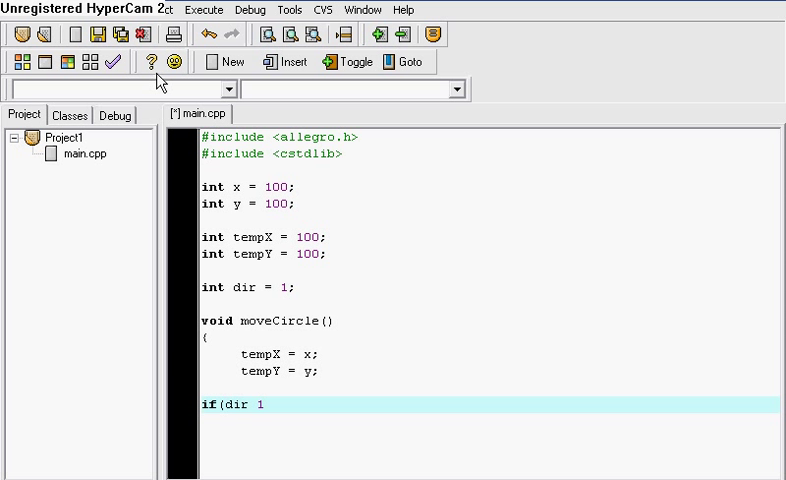
type("==")
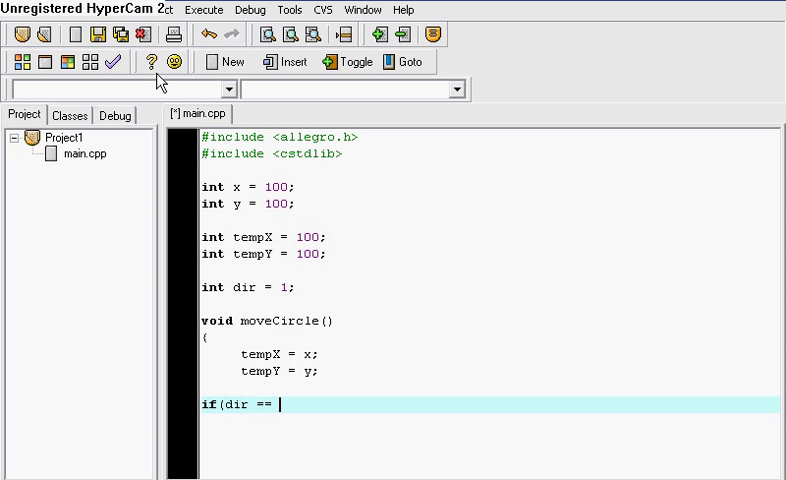
type("1")
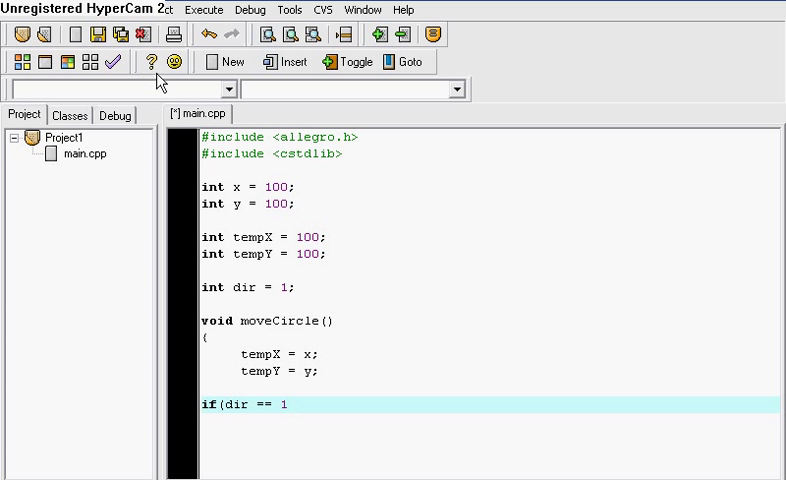
type("&&")
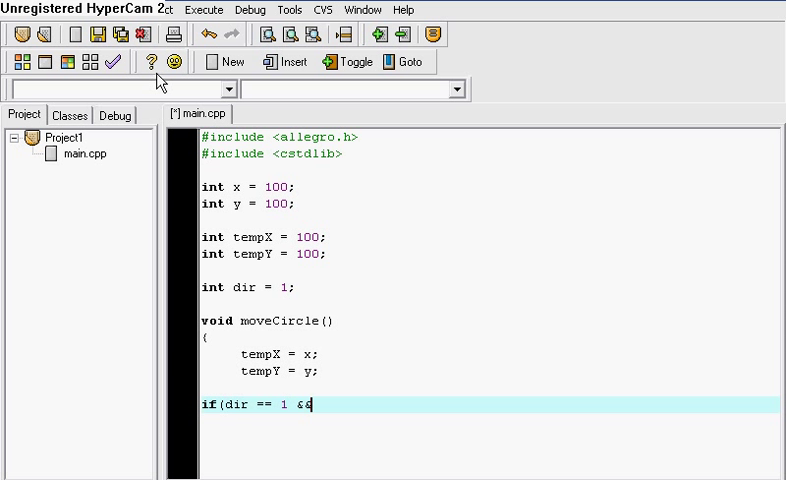
type("x !")
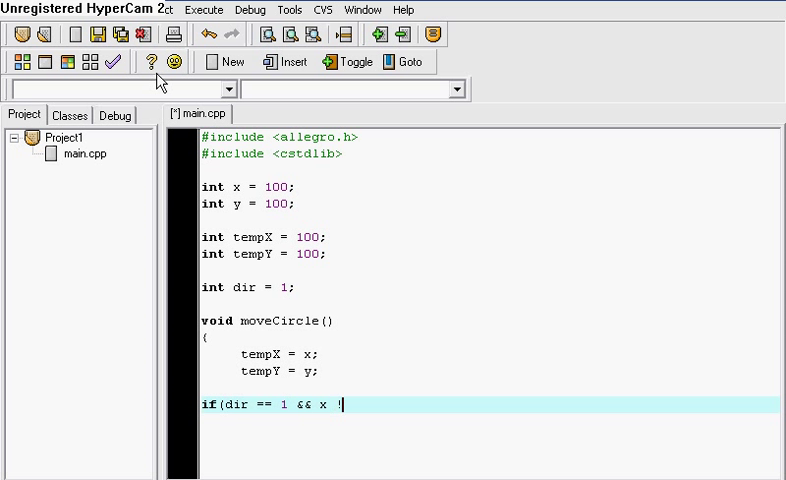
type("=20")
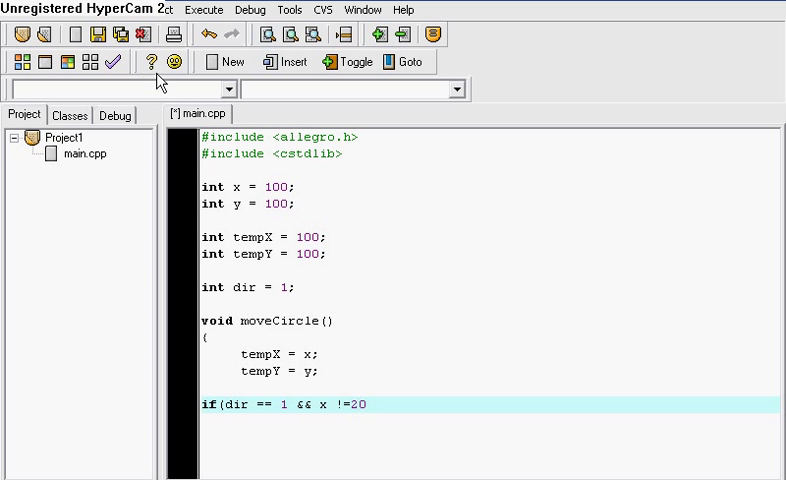
type("&&")
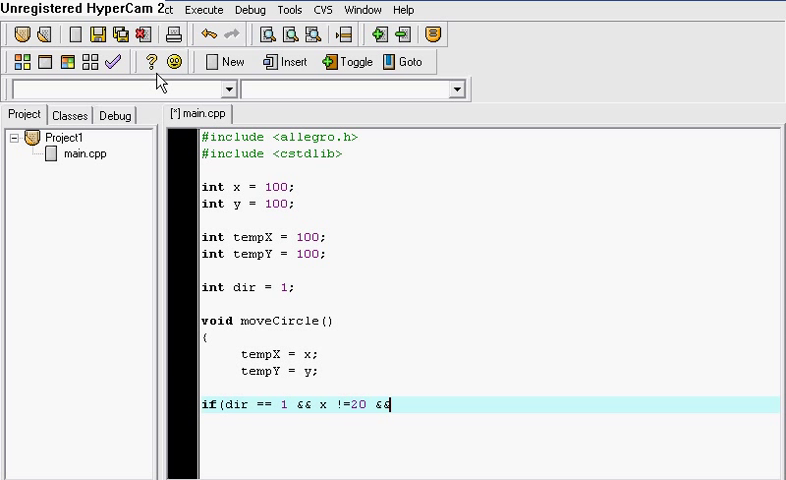
type("y !")
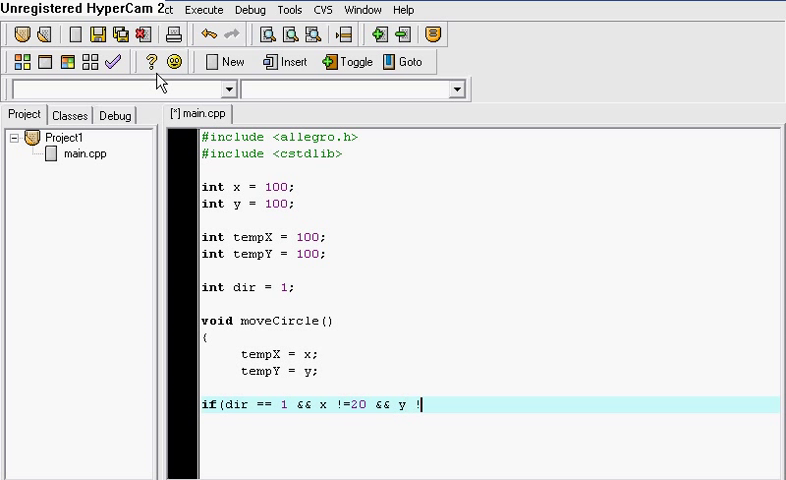
type("=20")
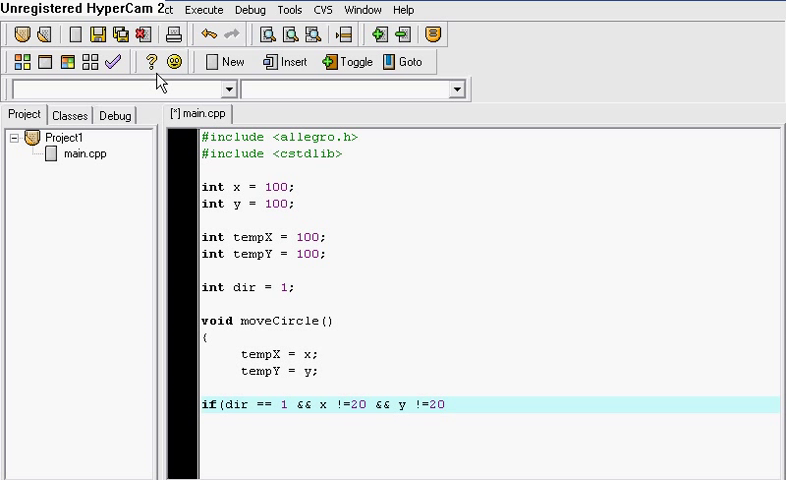
- Fill its block with --x; --y;, close it, and start else if
type(") {")
type("--y;")
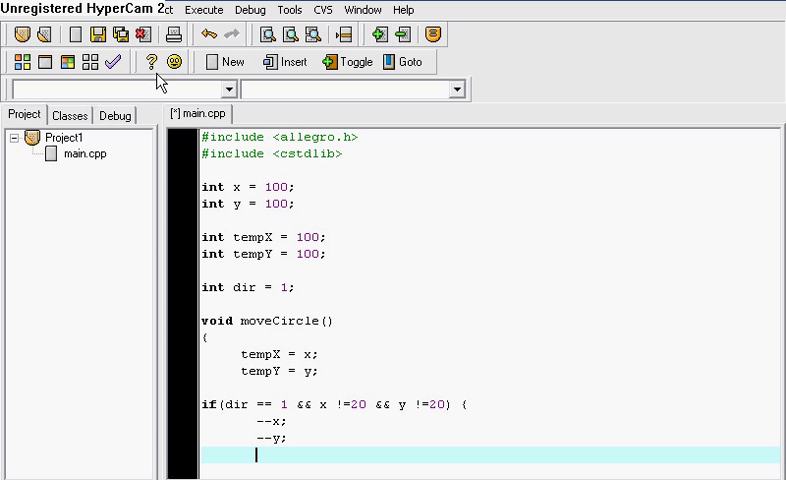
type("}")
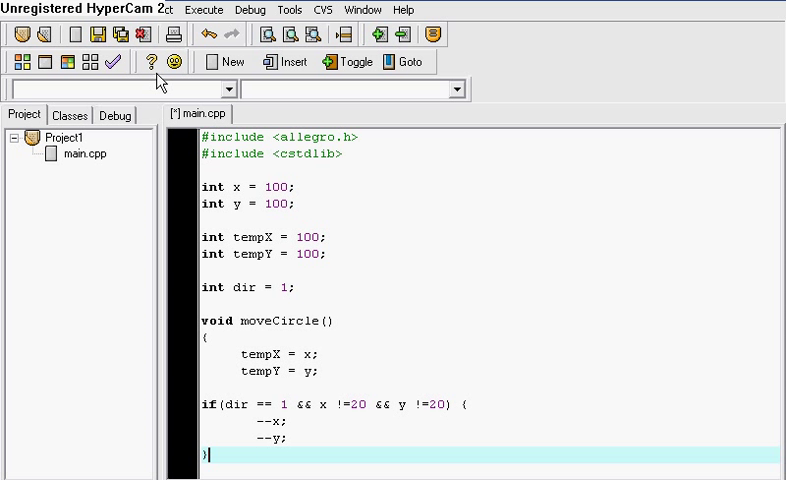
type("else if")
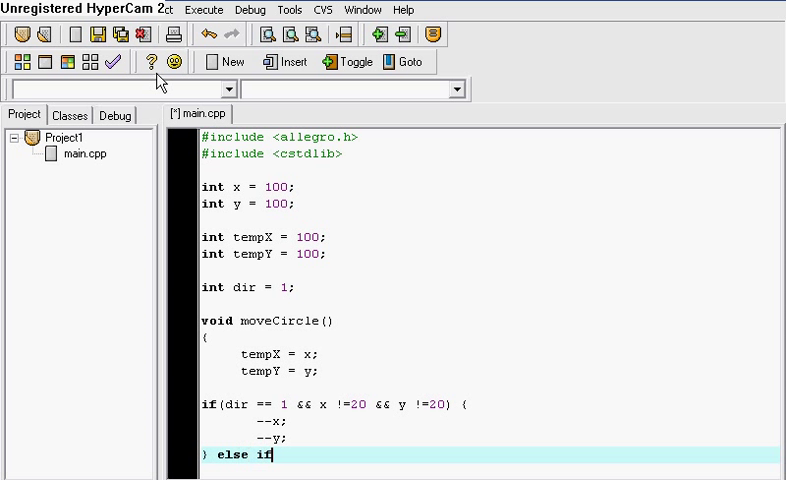
- Add the dir == 2 branch with y limit 460, doing --x; ++y;
type("(")
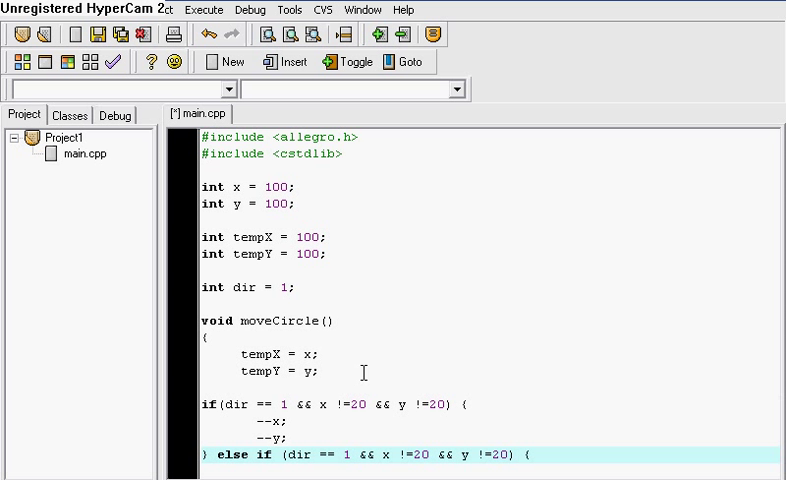
type("2")
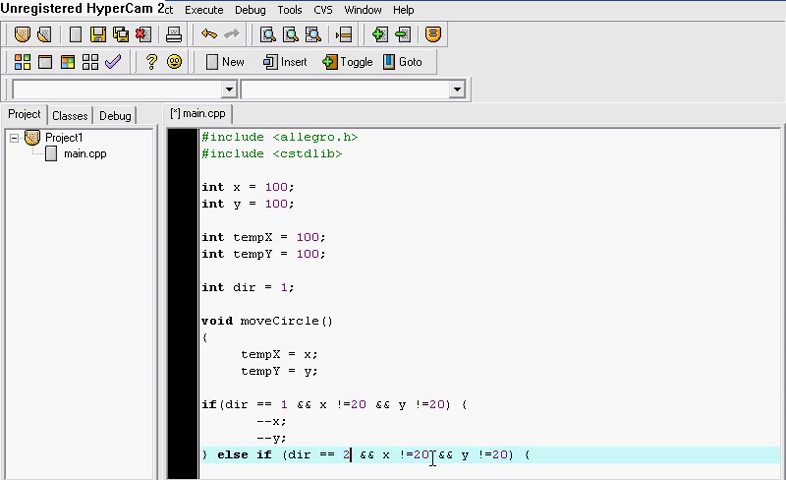
mouse_move(405, 370)
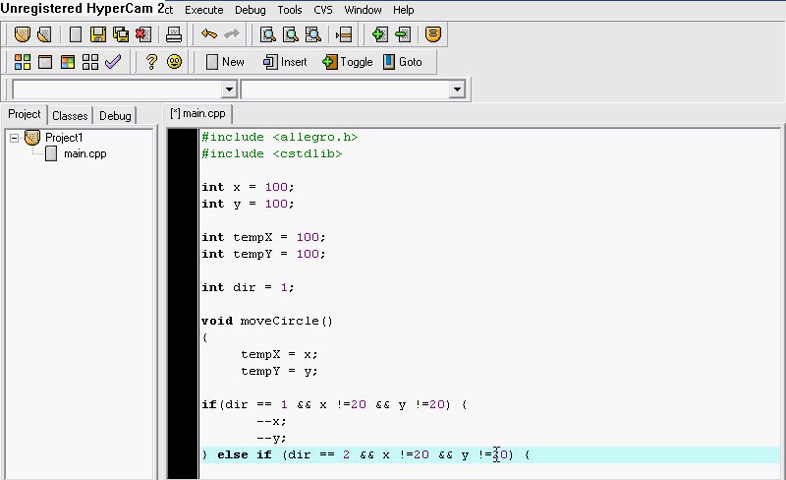
key("Backspace")
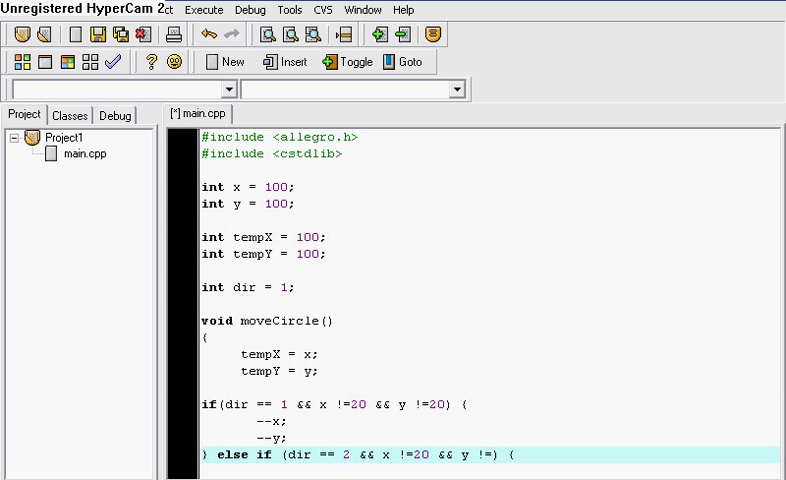
type("460) {")
type("--x;")
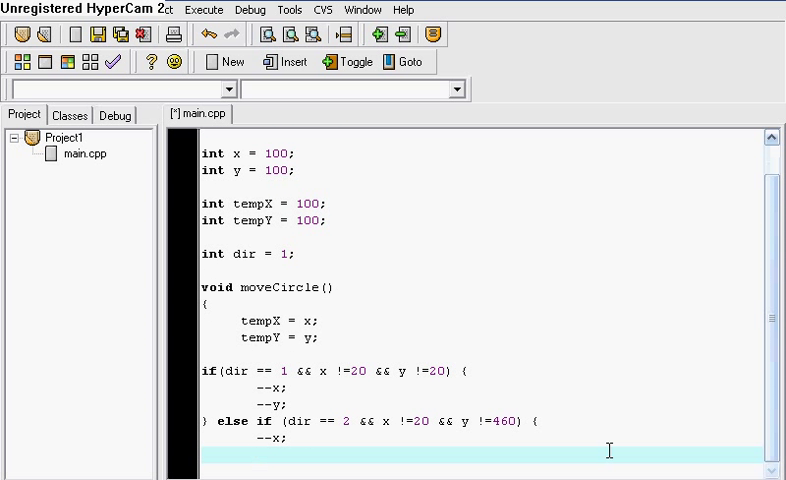
type("++y;")
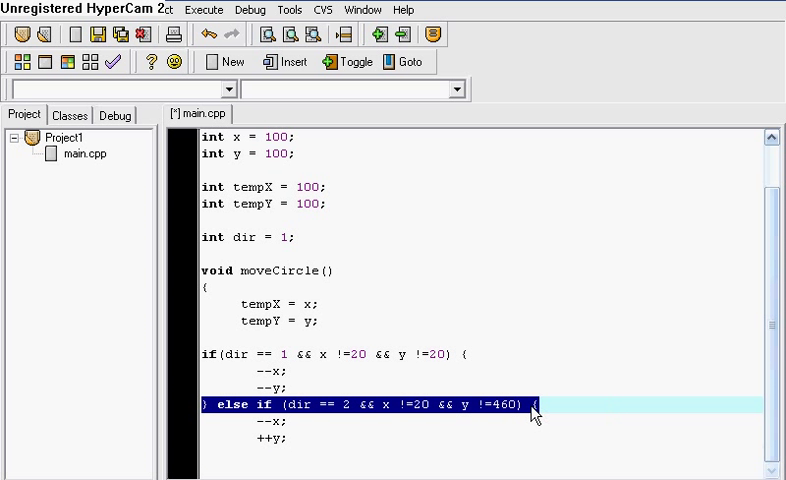
mouse_move(331, 457)
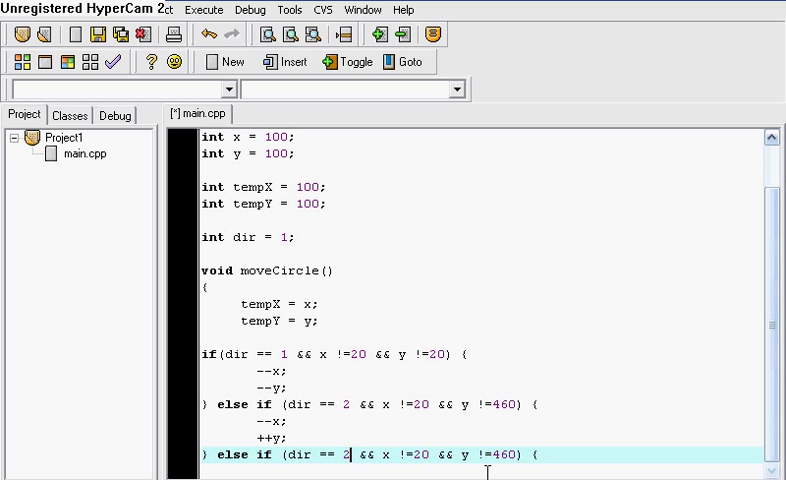
- Add the dir == 3 branch (x !=620, y !=20) doing ++x; --y;
type("3")
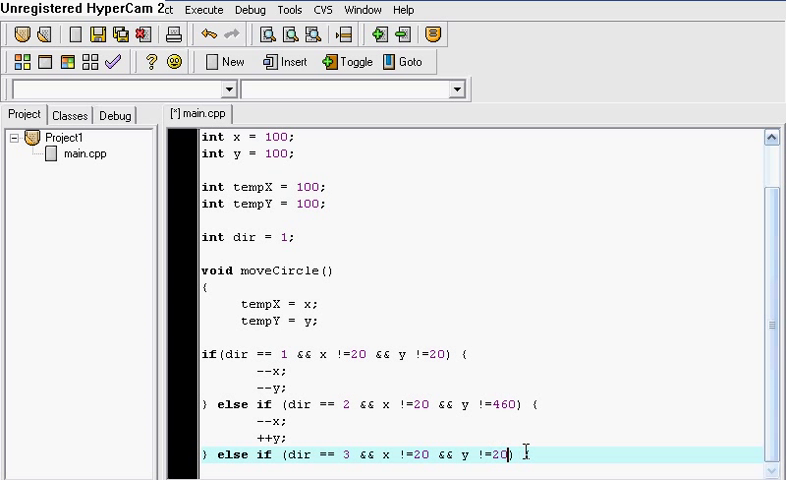
type("{")
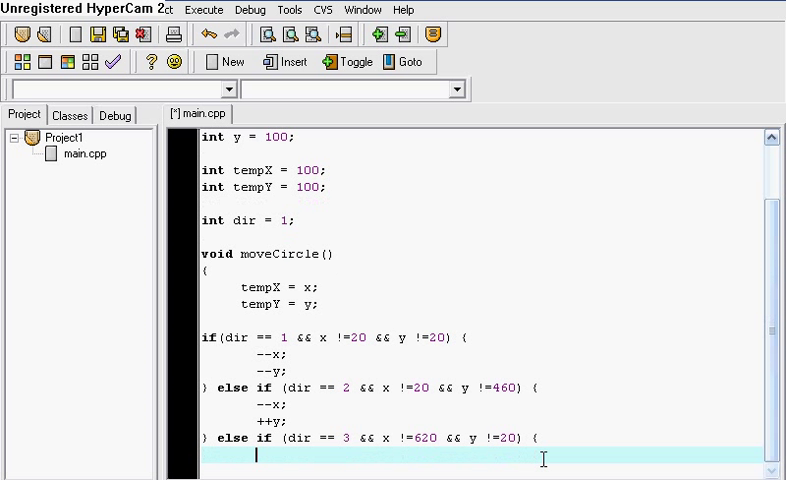
type("++x;")
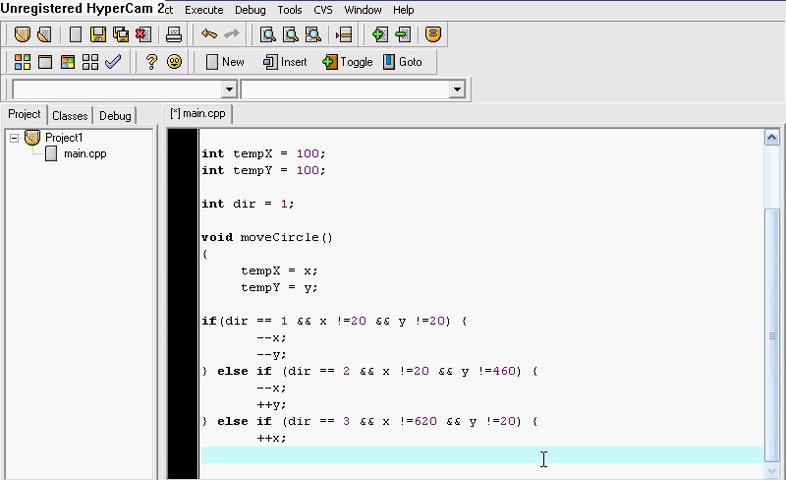
type("--y;")
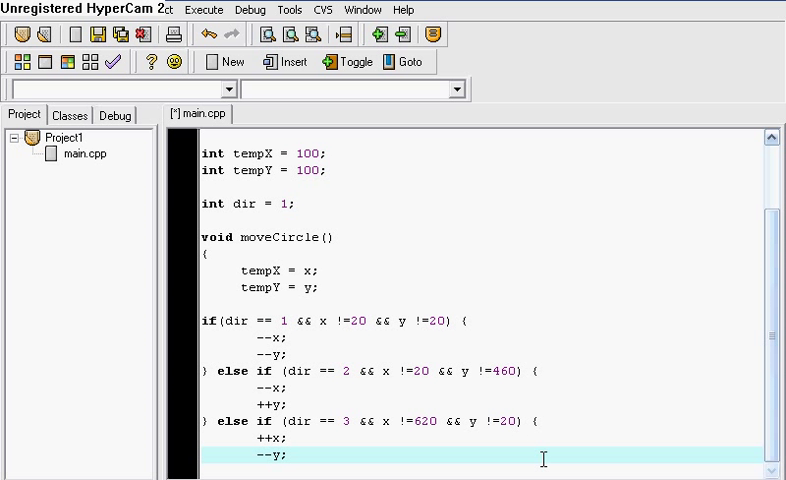
key("Return")
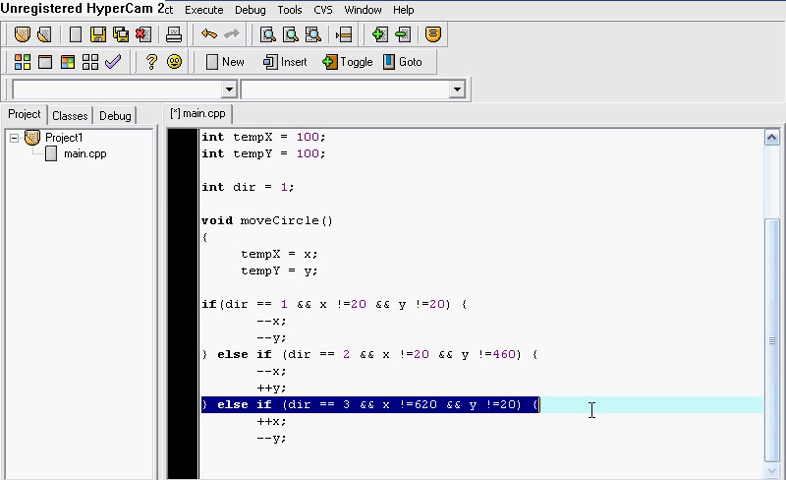
mouse_move(595, 148)
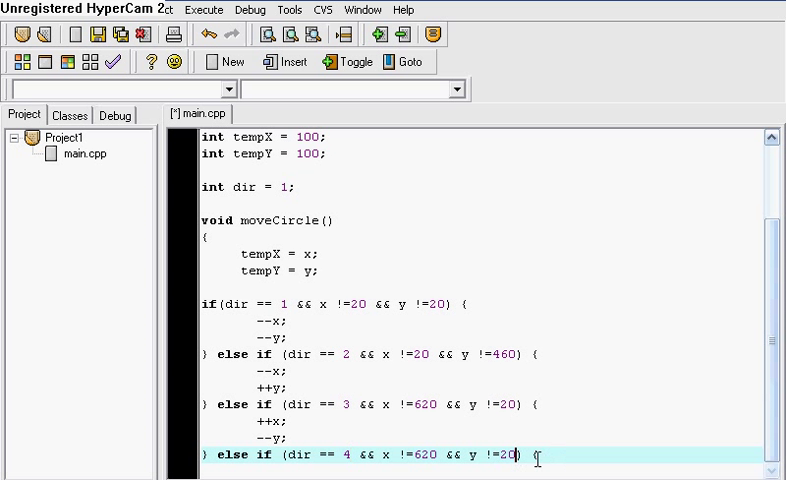
- Add the dir == 4 branch (y !=460) doing ++y; ++x; and close it
type("46")
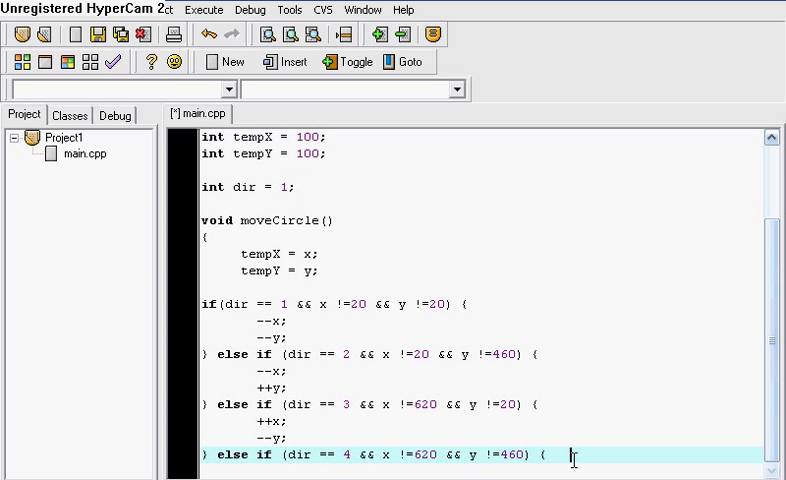
type("++")
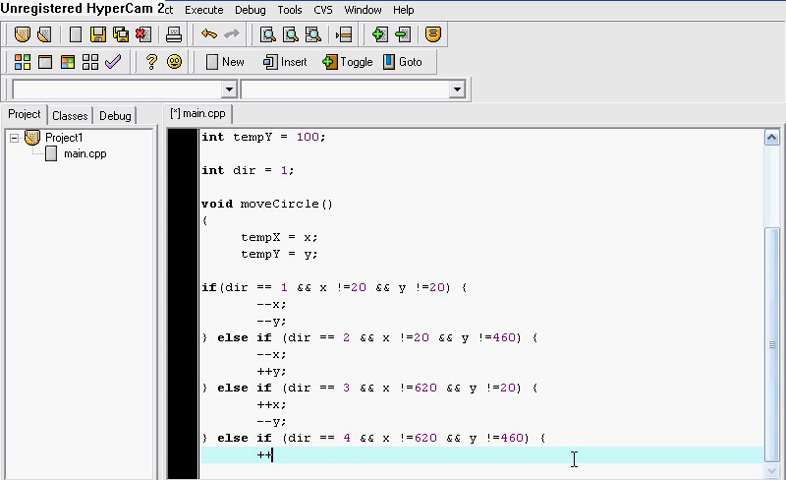
type("y;")
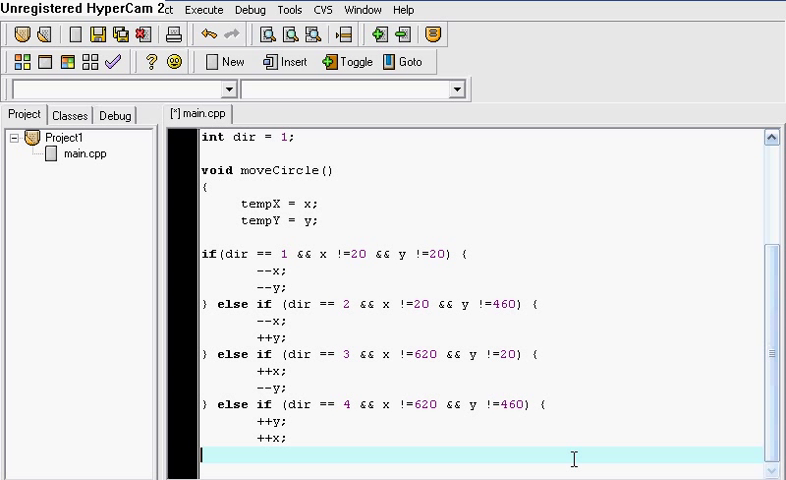
type("}")
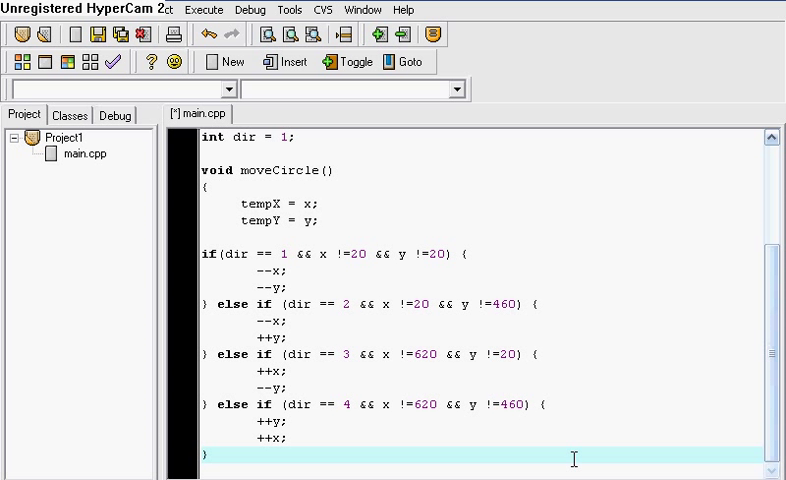
- Write else { dir = rand() % 4 + 1; } to end the chain
type("else")
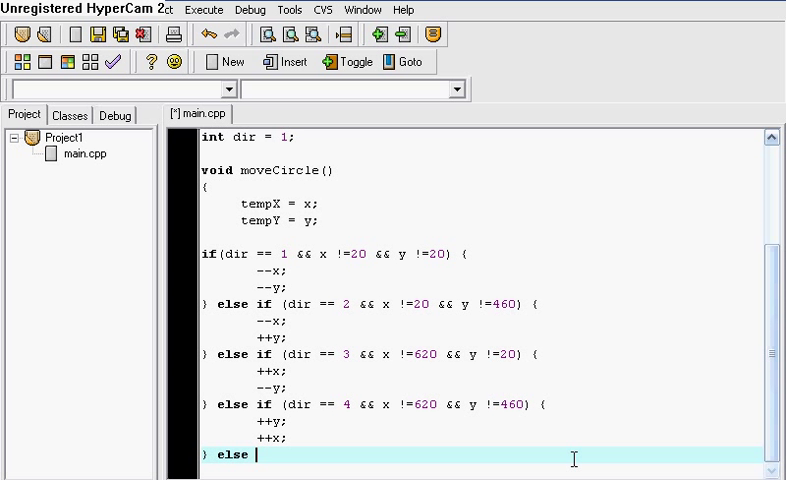
type("{")
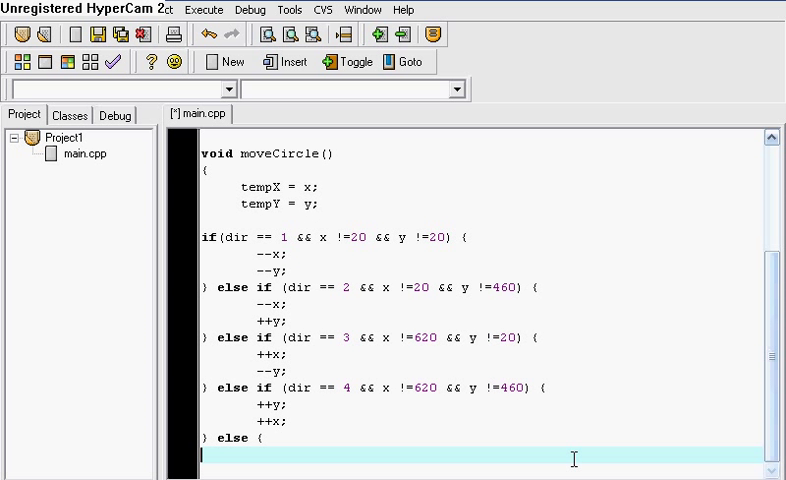
type("dir")
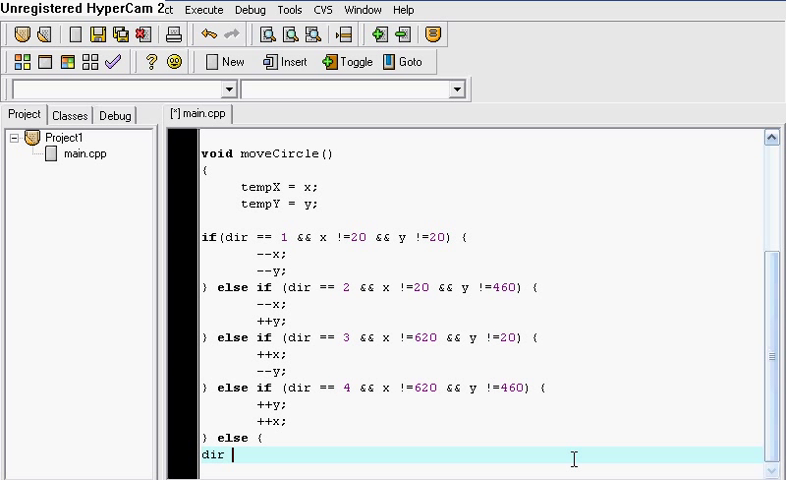
type("= rand")
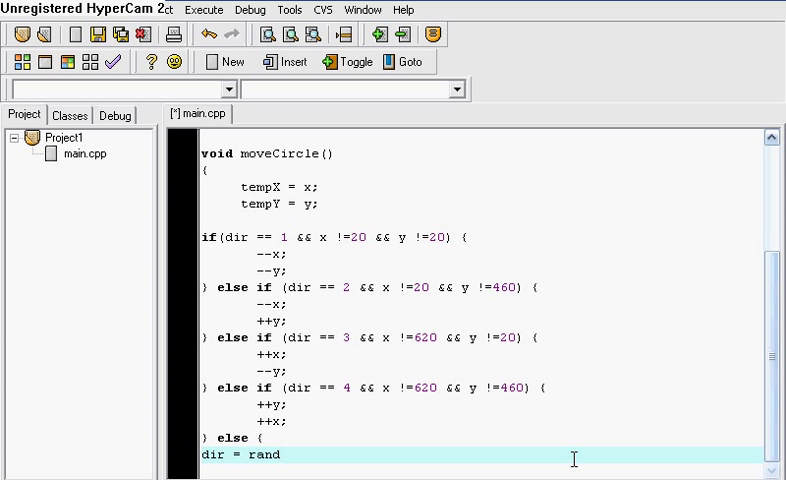
type("() %")
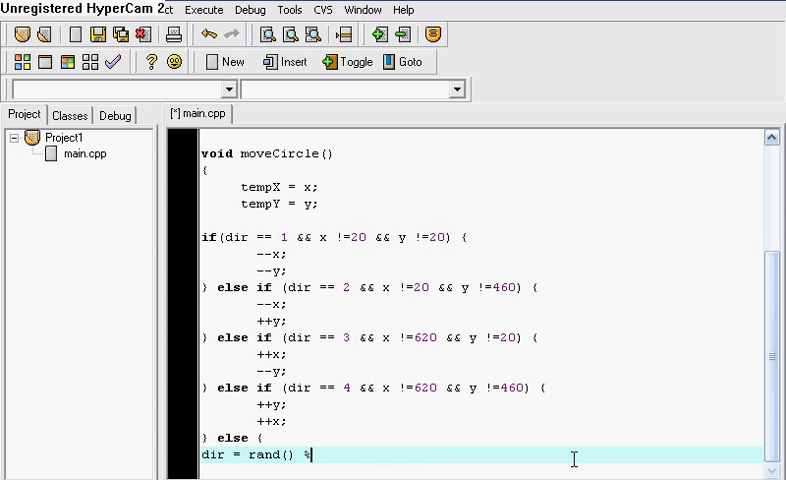
type("4 + 1;")
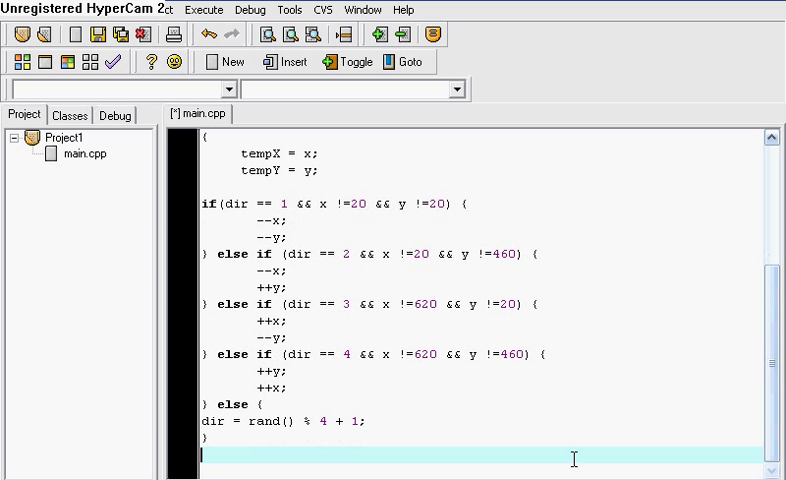
mouse_move(288, 459)
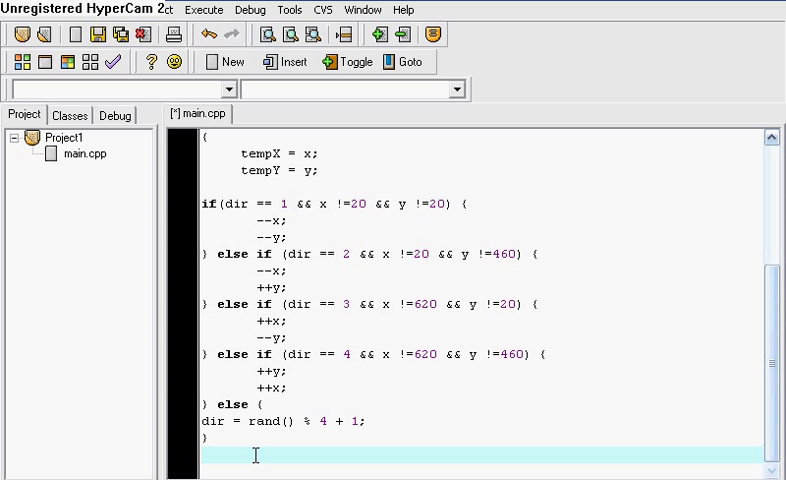
scroll("down", 3)
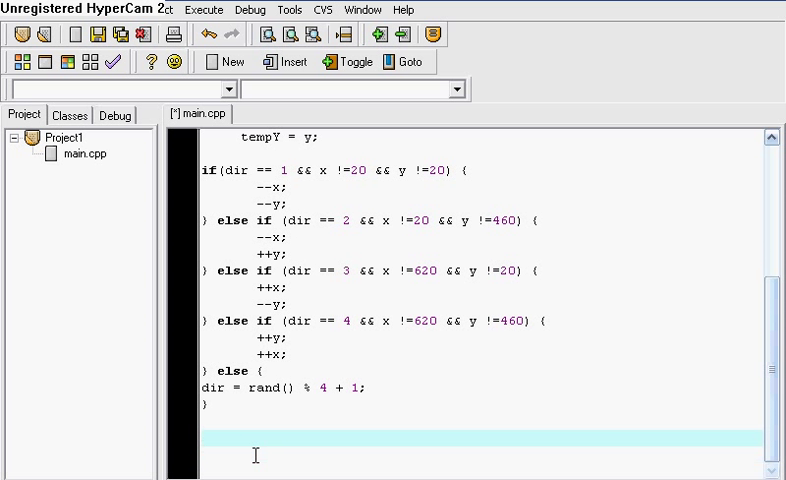
- Add an acquire_screen() call after the direction chain
type("a")
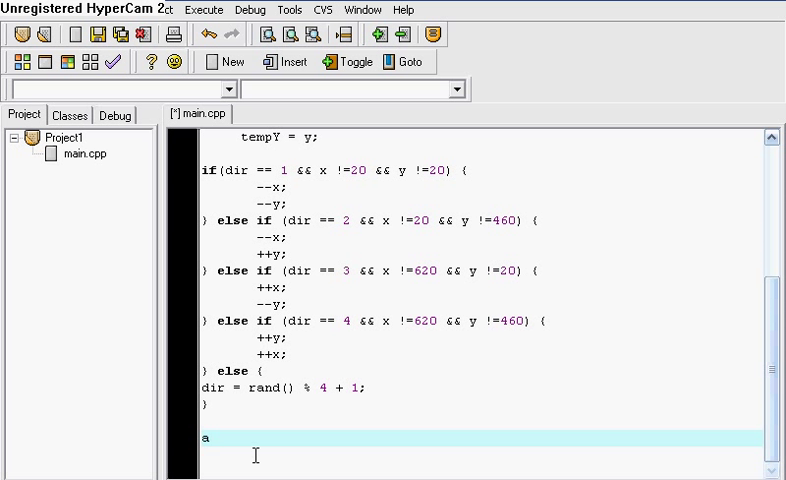
type("cquire")
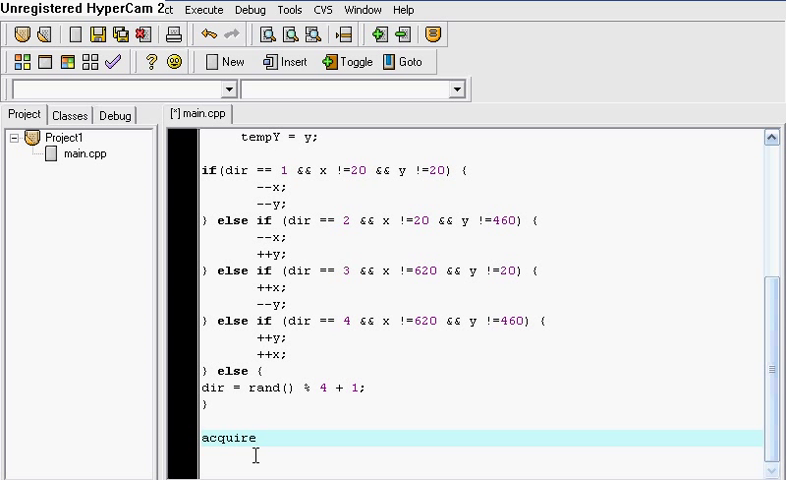
type("_screen();")
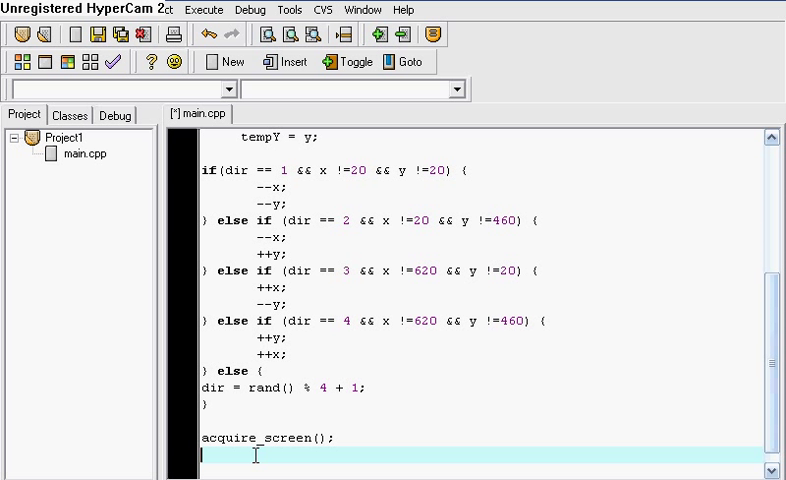
- Type circlefill(screen, tempX, tempY, 20, makecol(0, 0, 0)); to erase the old circle
type("circle")
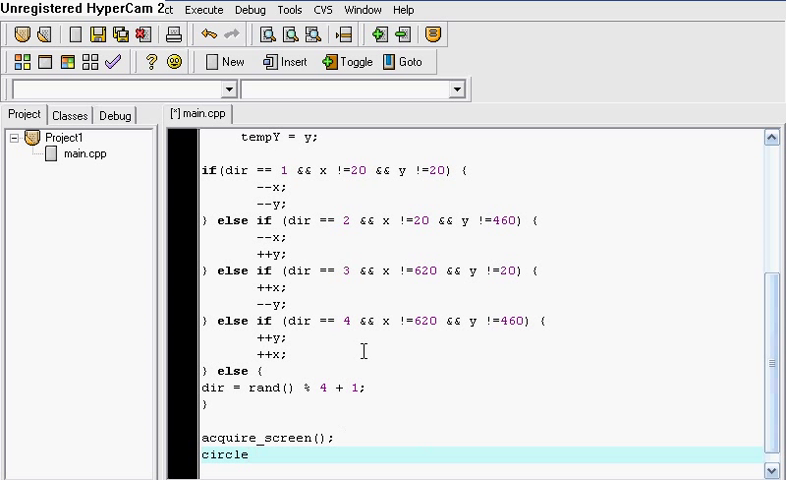
type("f")
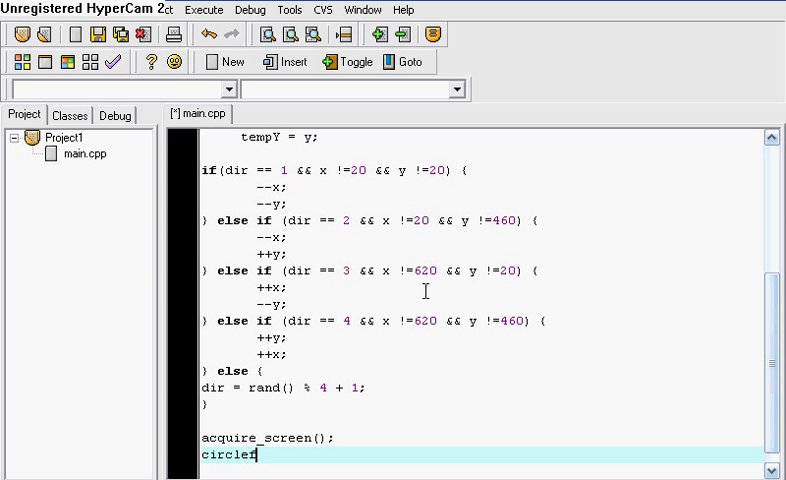
type("ill (")
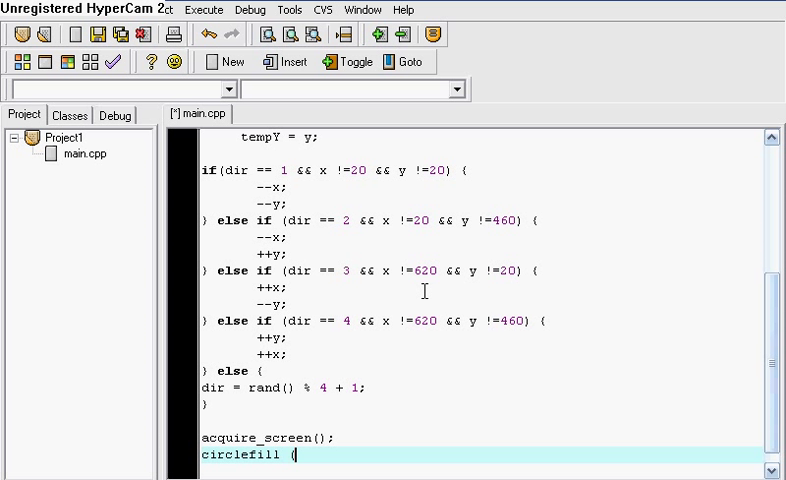
scroll("down", 3)
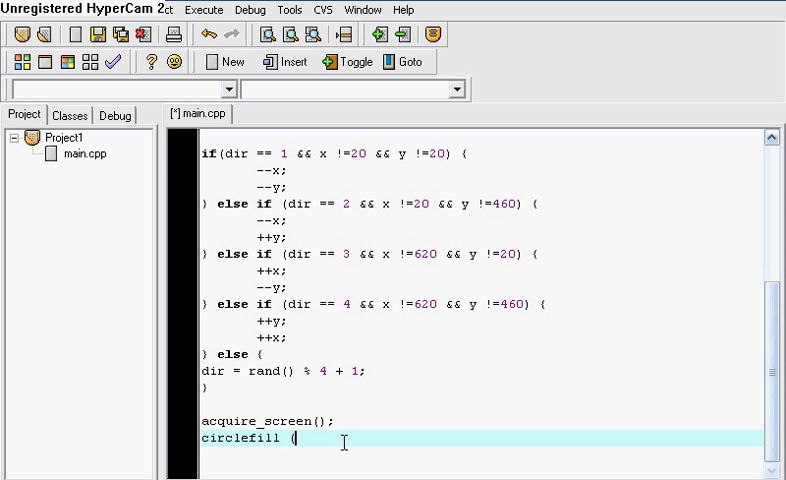
type("(")
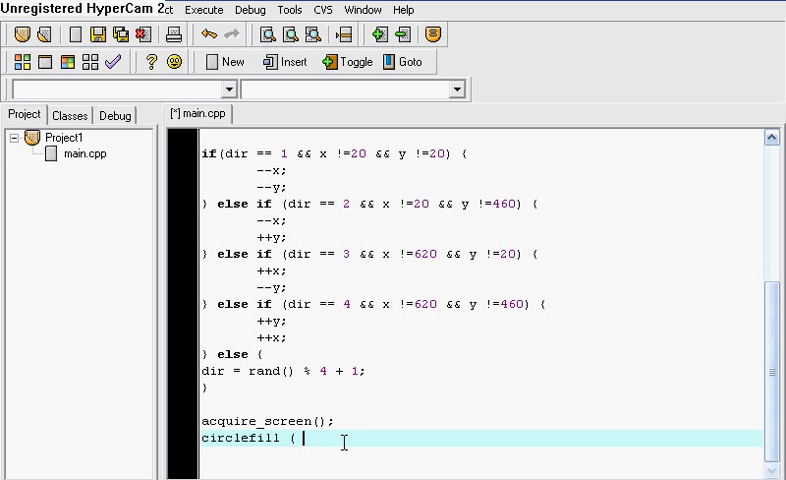
type("scr")
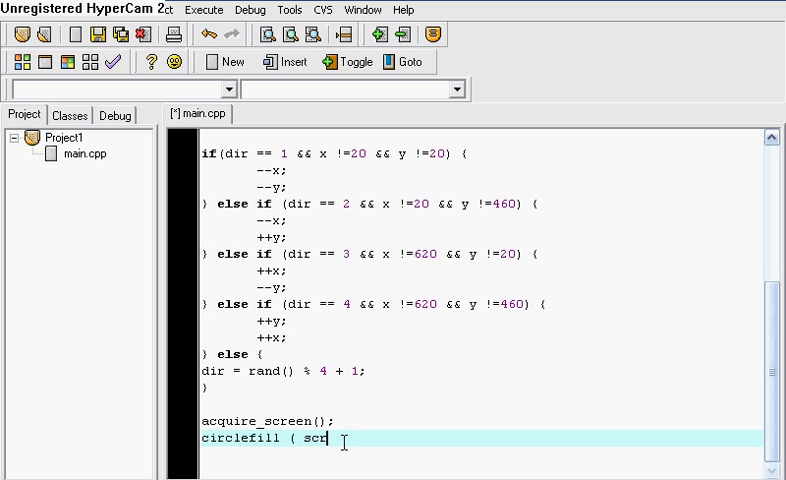
type("een, temp")
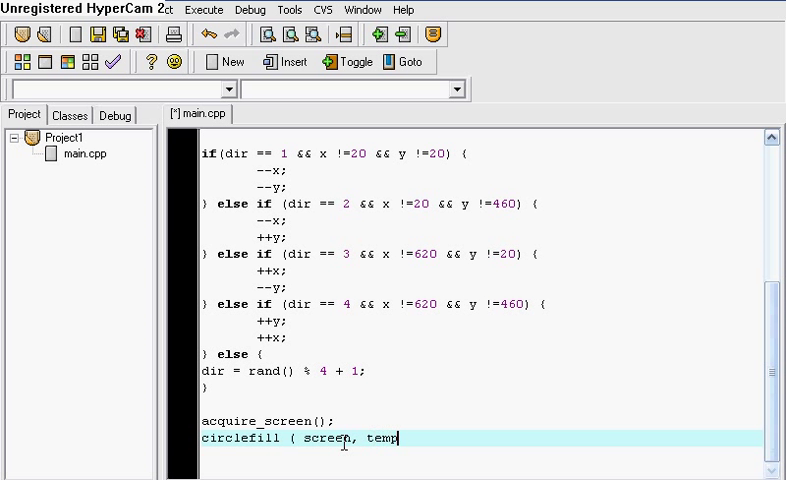
type("X, temp")
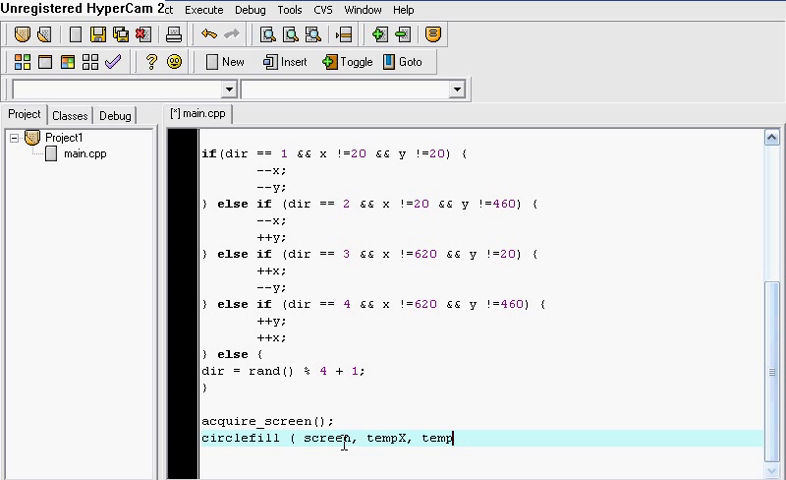
type("Y, 20,")
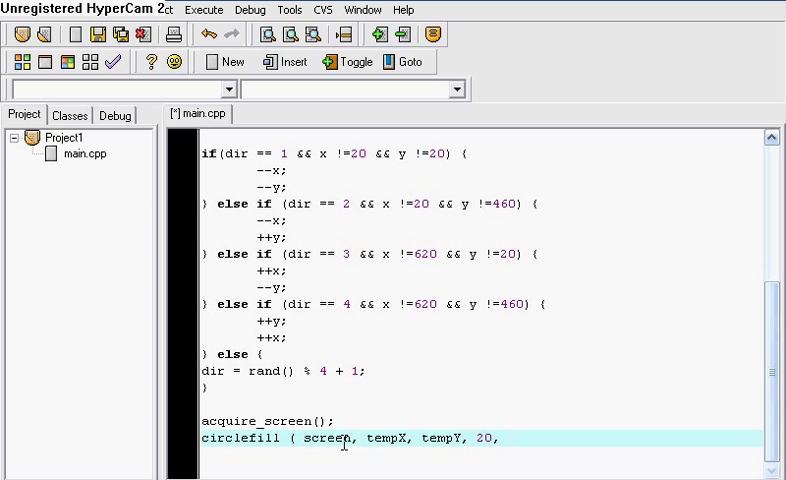
type("me")
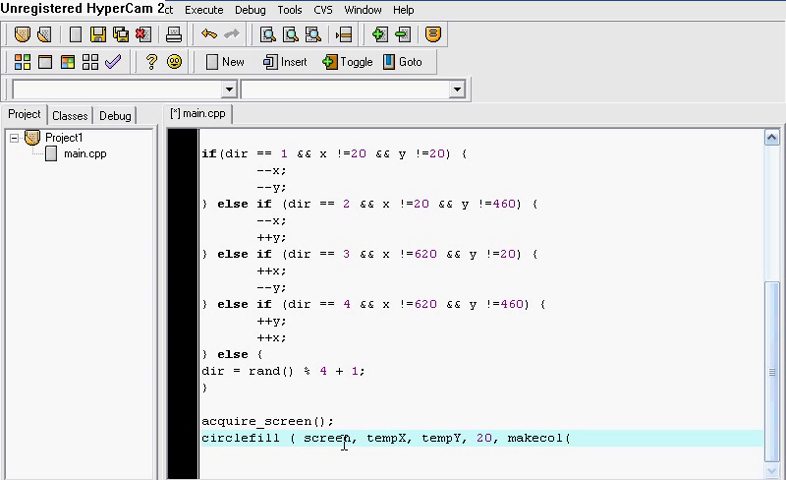
type("0, 0, 0));")
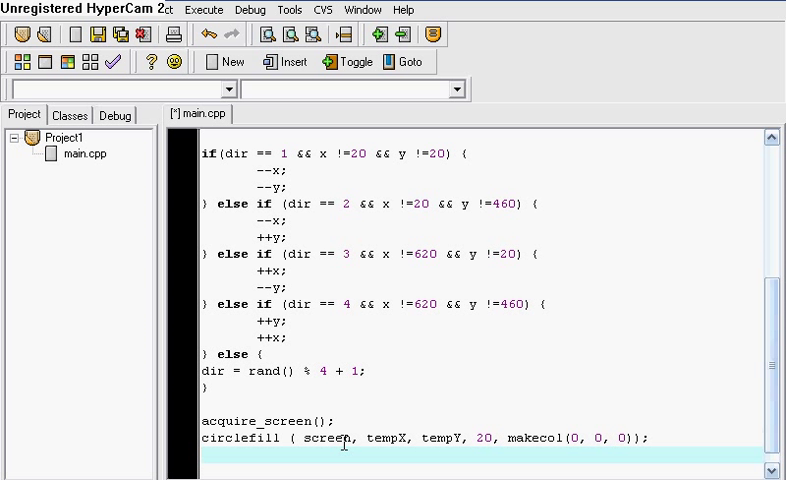
- Write circlefill(screen, x, y, 20, makecol(128, 225, 0)) to draw the green circle
type("circlefu")
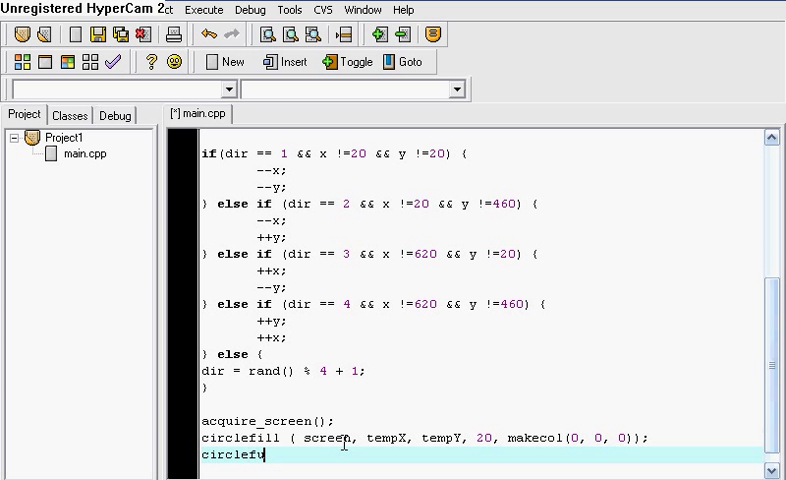
type("ll (")
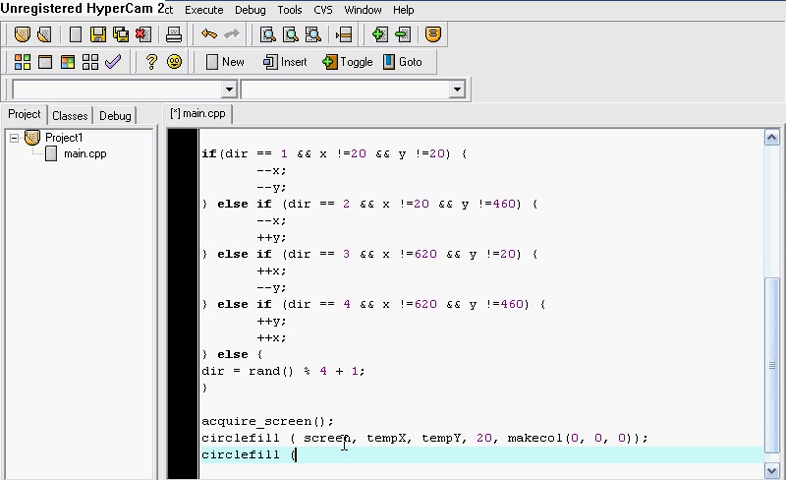
type("screen,")
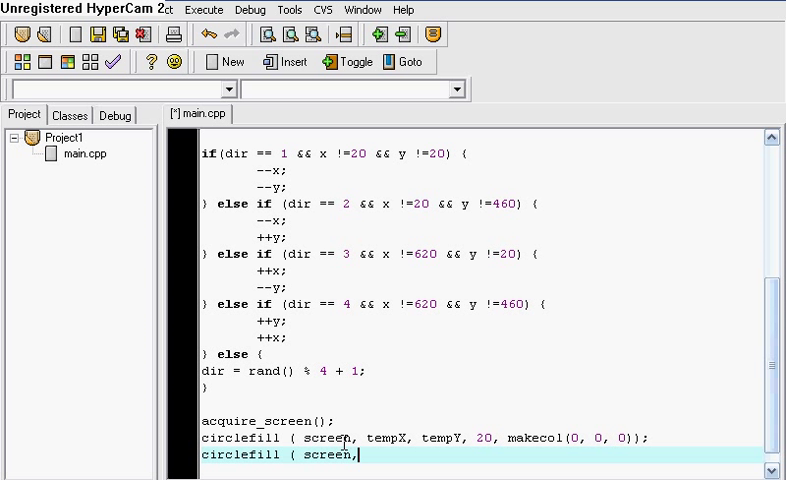
type("te")
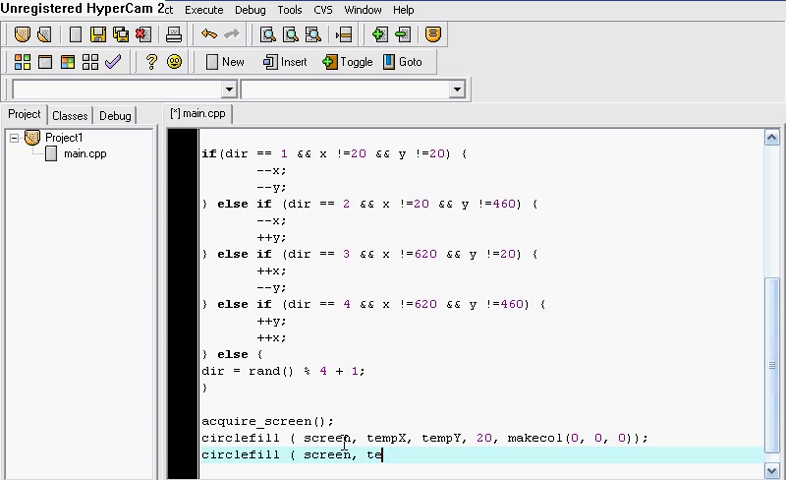
type("x,")
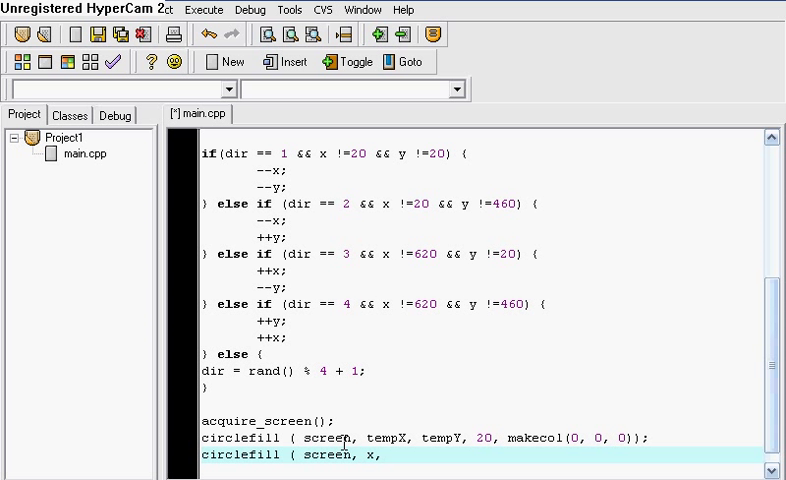
type("y, 20,")
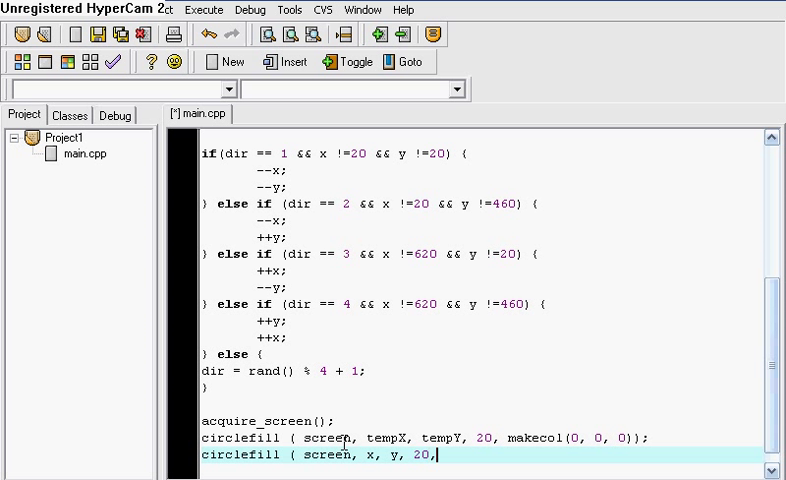
type("makecol")
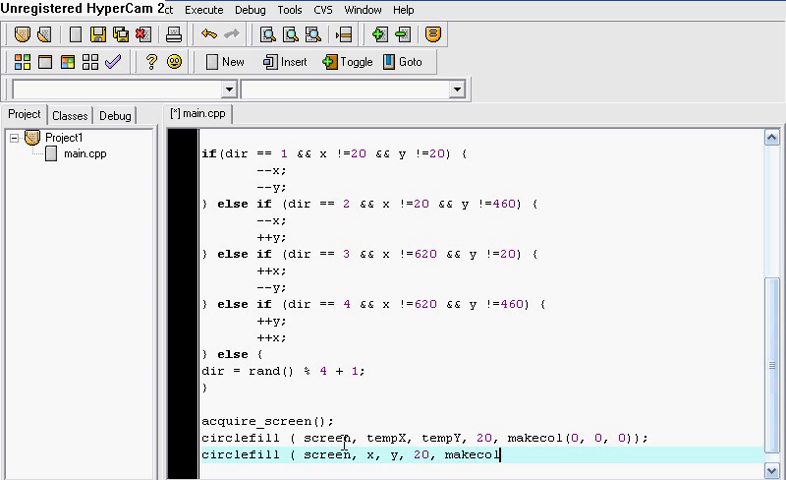
type("(128, 225,")
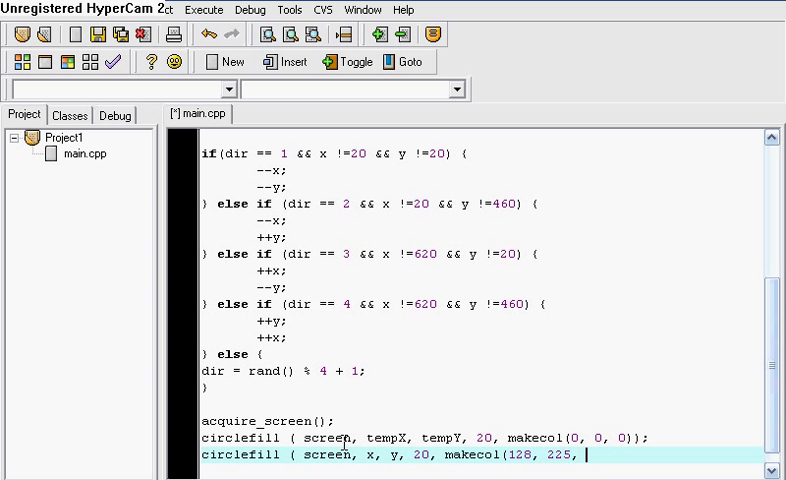
type("0))")
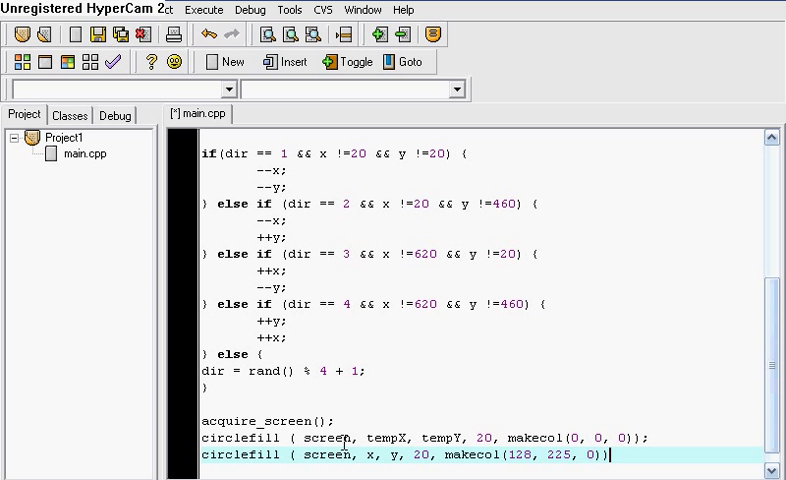
key("Return")
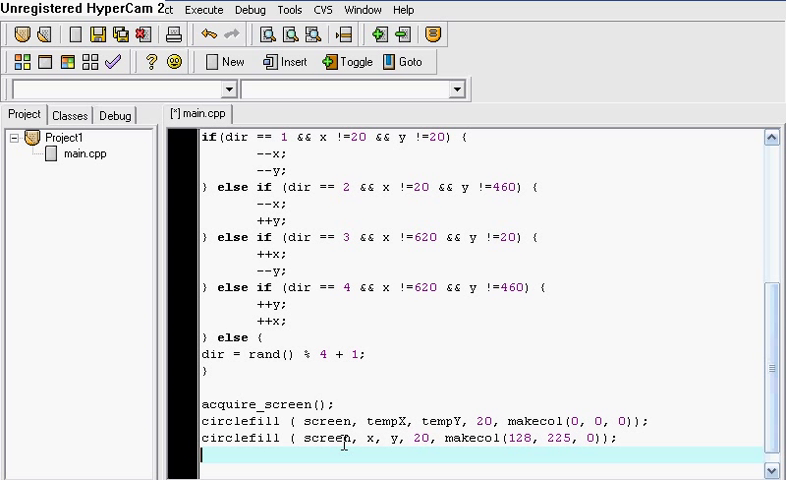
- Add release_screen() and rest(10); to moveCircle, then review the code
type("release")
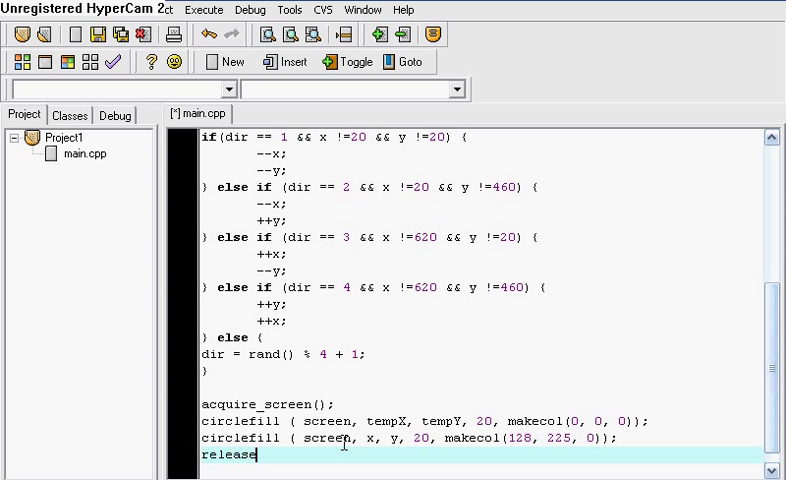
type("_screen();")
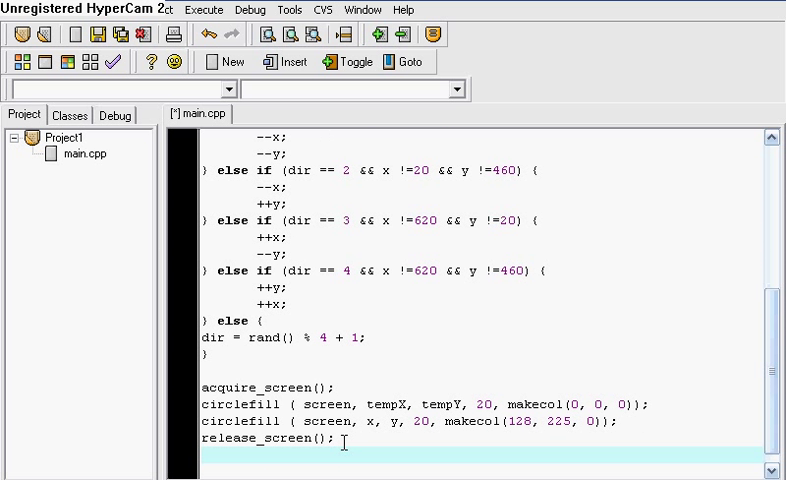
type("rest(1")
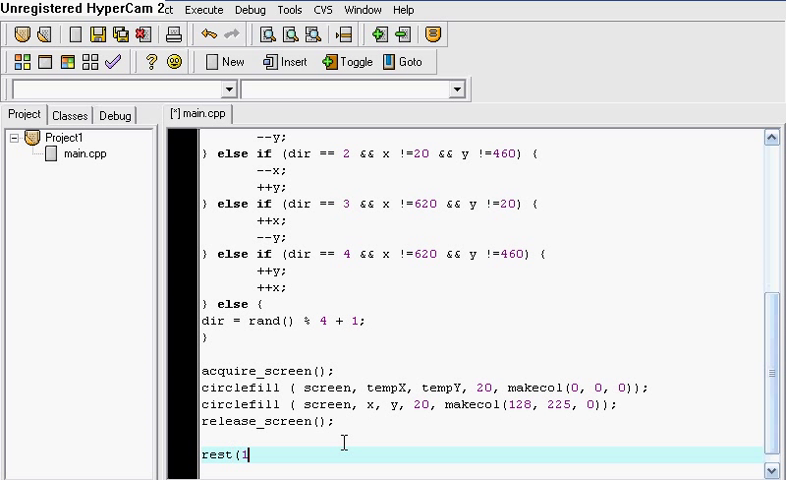
type("0);")
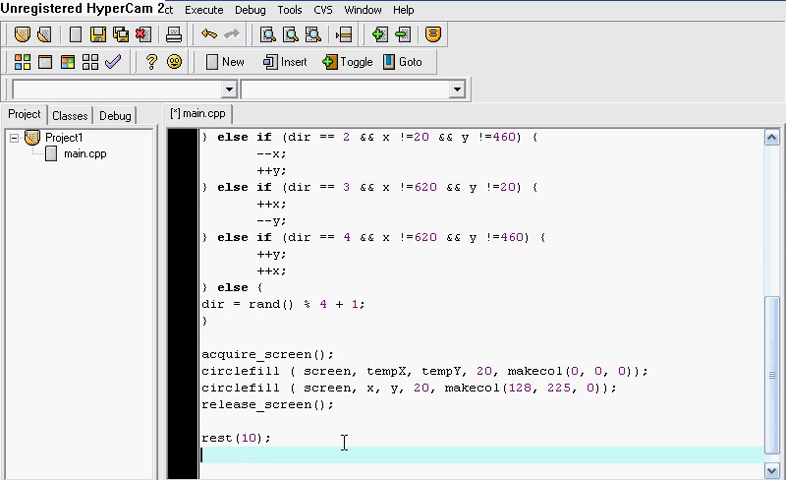
scroll("up", 3)
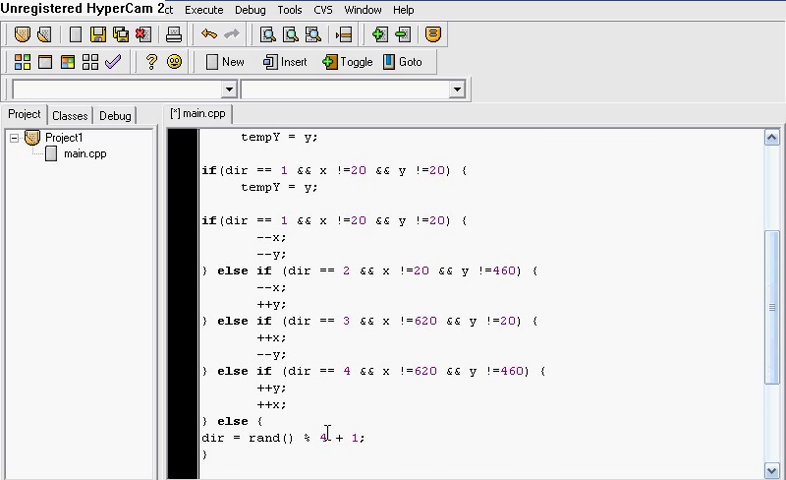
scroll("down", 3)
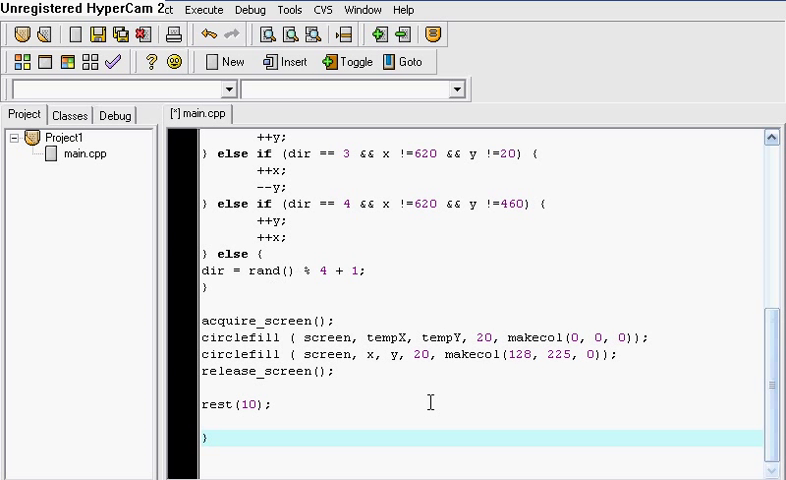
- Start int main() with an allegro_init() call
type("int")
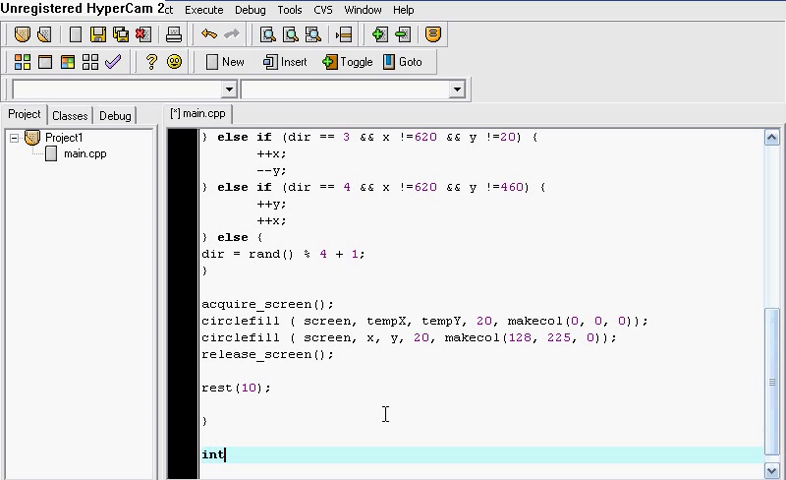
type("m")
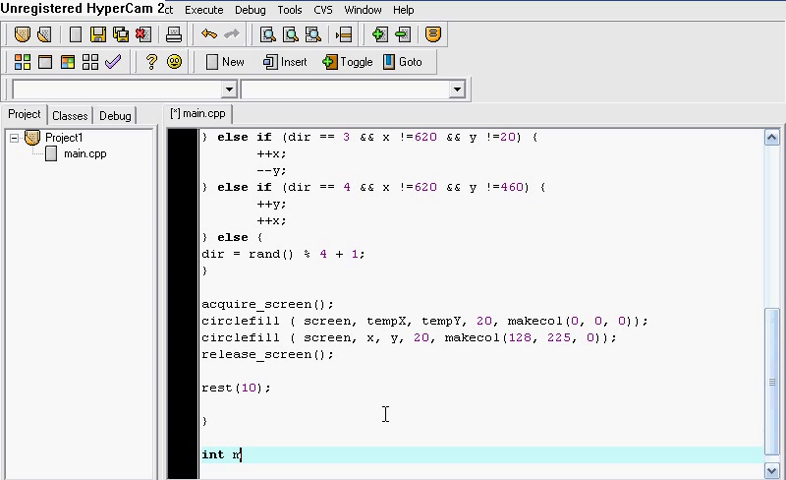
type("ain()")
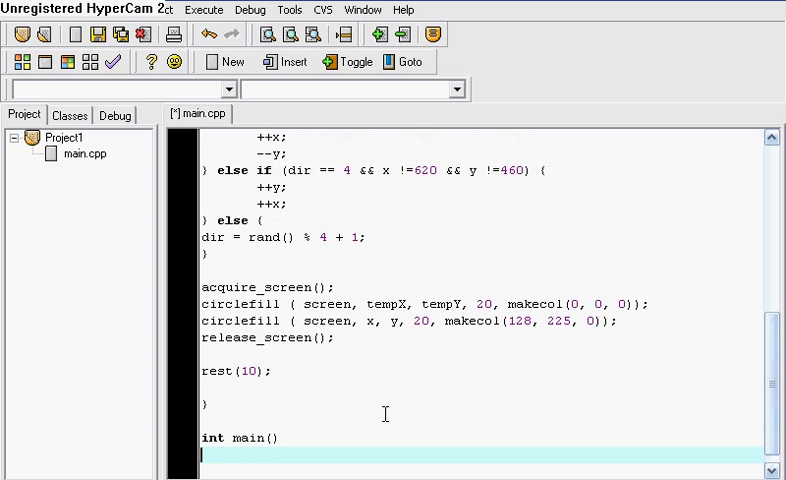
type("alle")
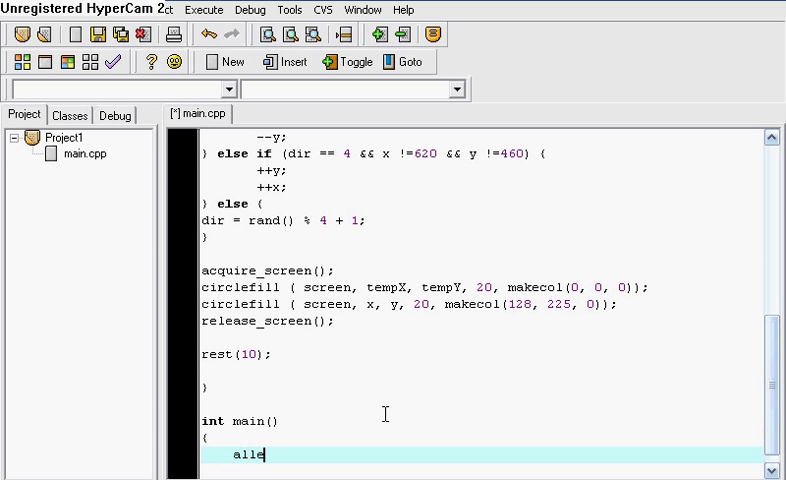
type("gro")
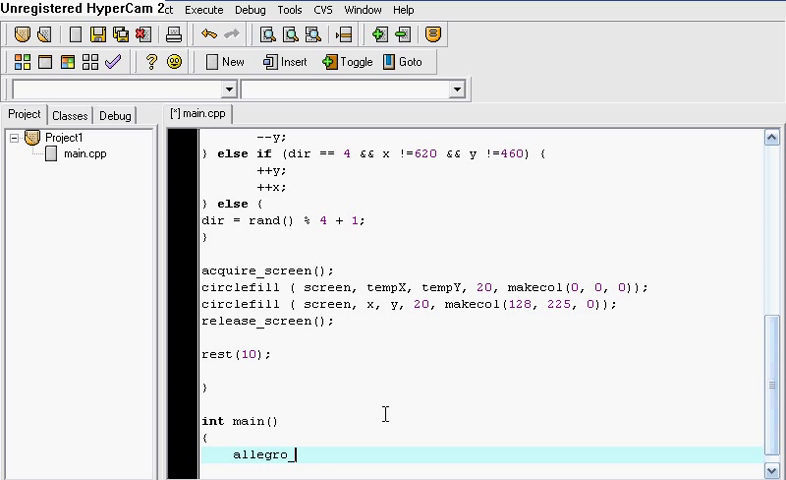
type("_init")
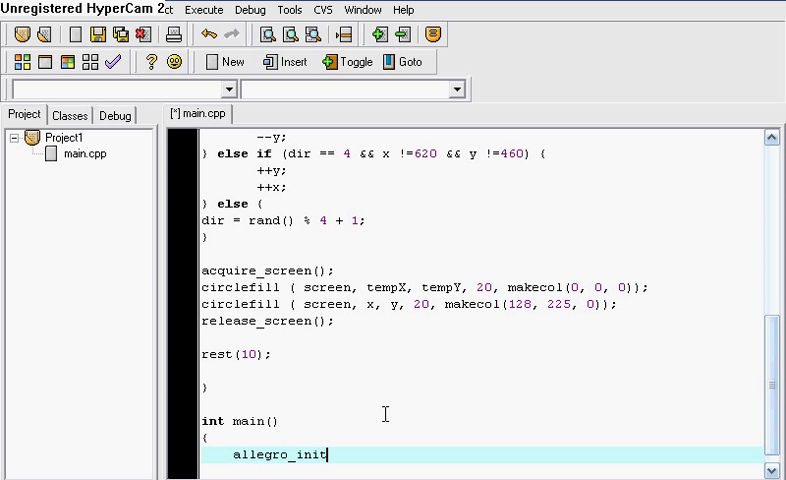
type("();")
type("install(")
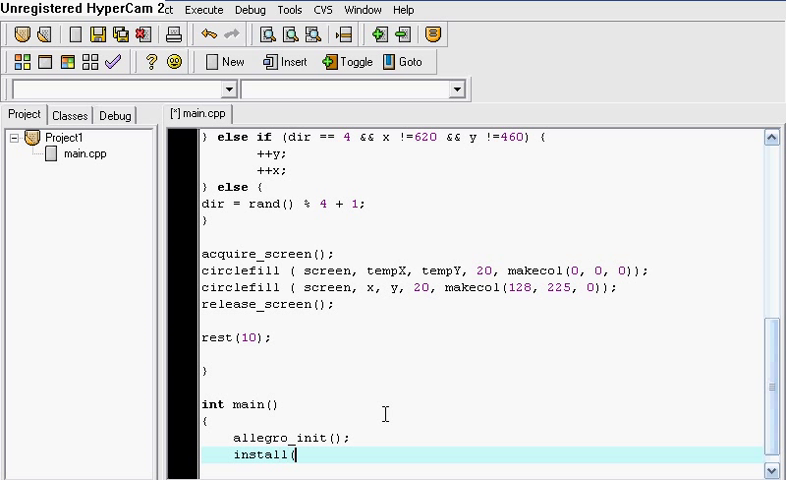
- Add install_keyboard() and set_color_depth(16) to main
type("_key")
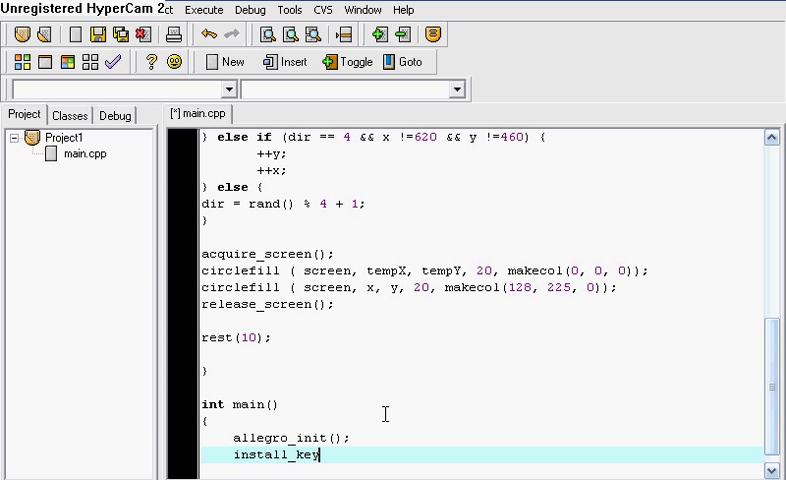
type("board();")
type("set_color")
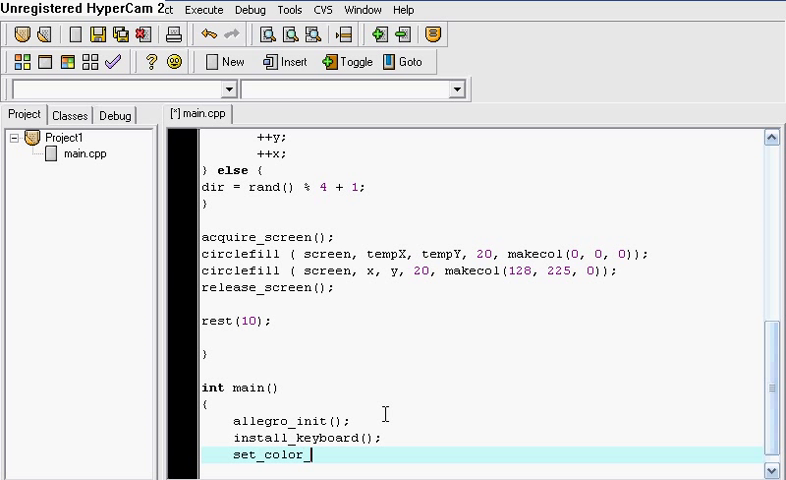
type("_depth")
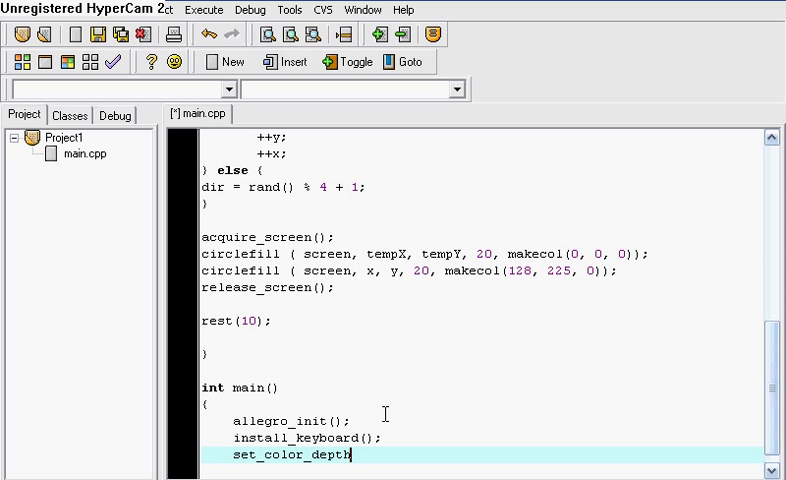
type("(16);")
type("set_g")
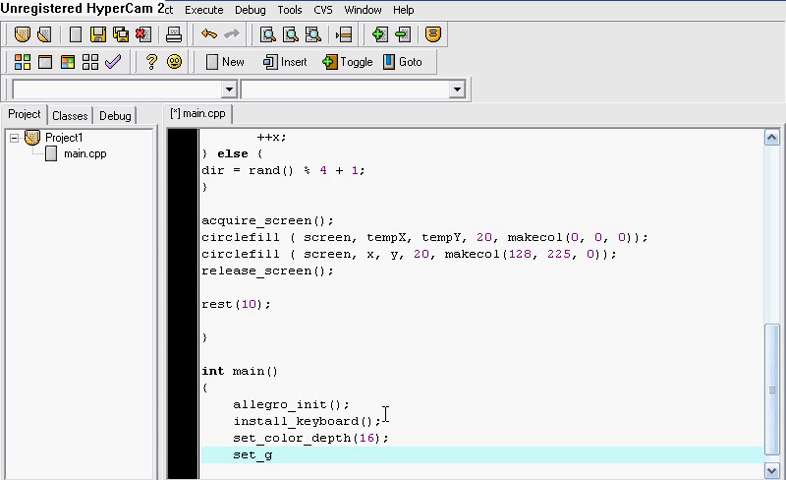
- Add set_gfx_mode(GFX_AUTODETECT_WINDOWED, 640, 480, 0, 0) for a windowed display
type("fx_")
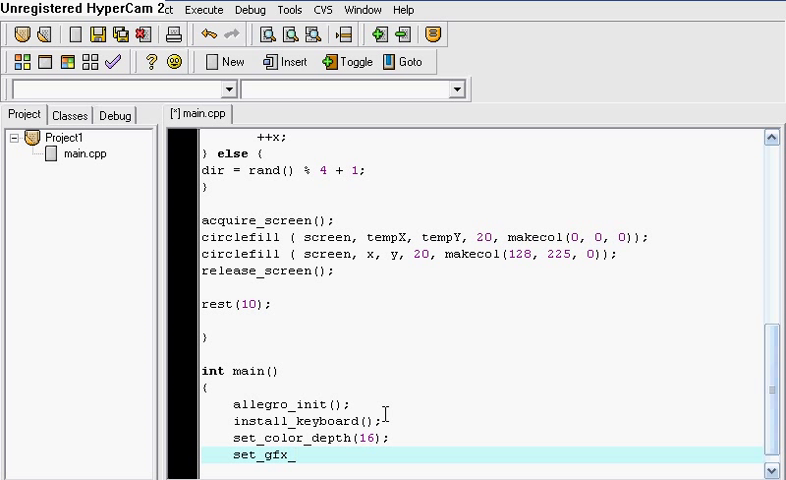
type("mode")
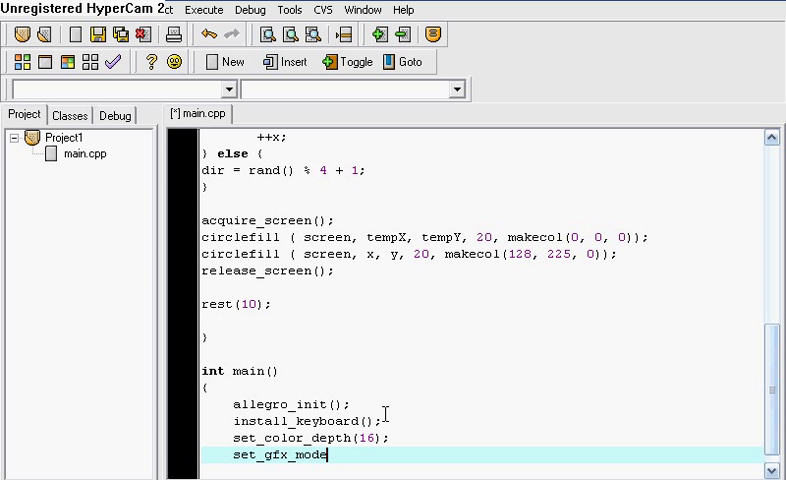
type("(GFX_AUTODETE")
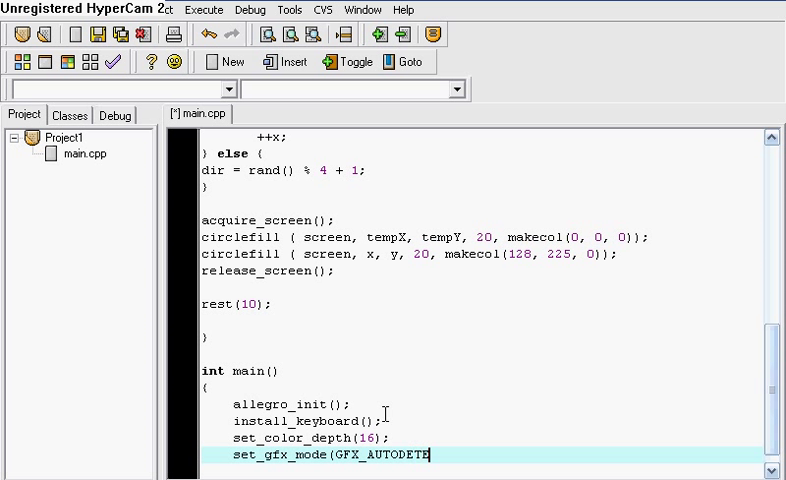
type("_WIND")
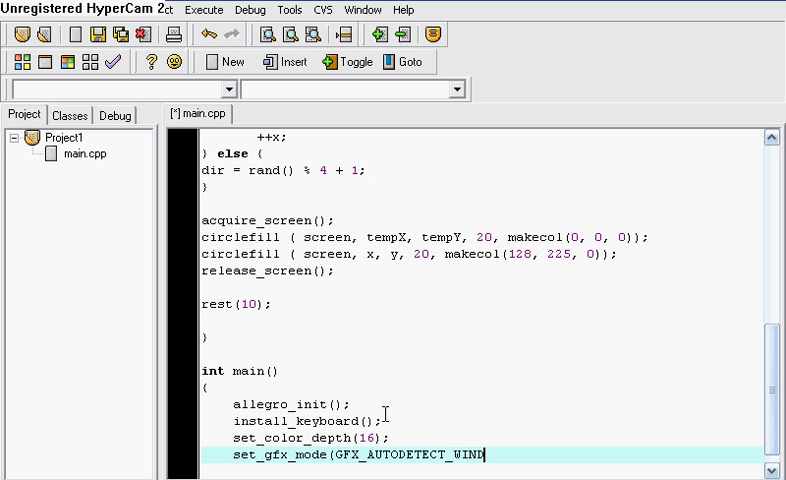
type("OWED,")
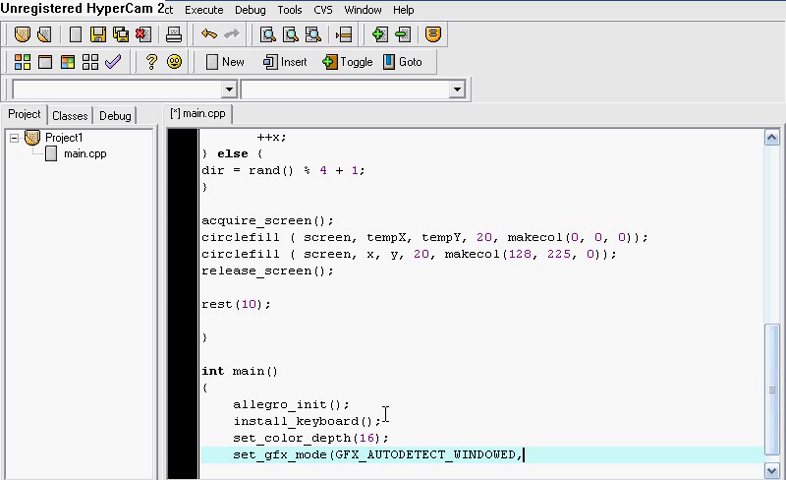
type("640,")
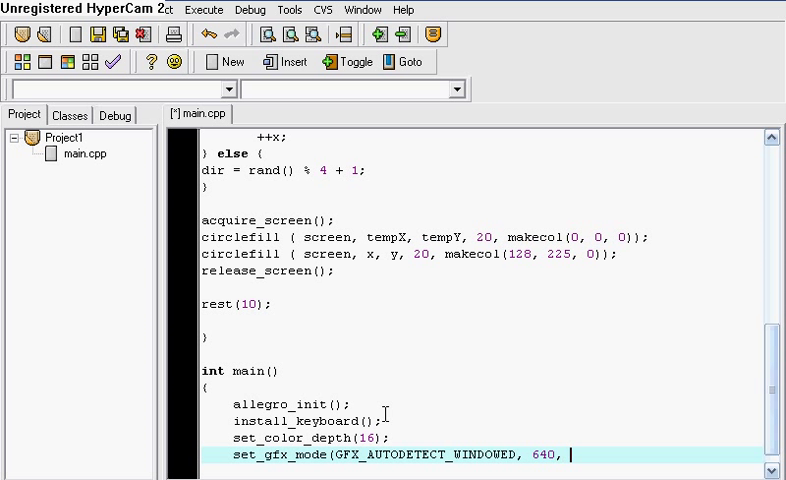
type("480, 0, 0);")
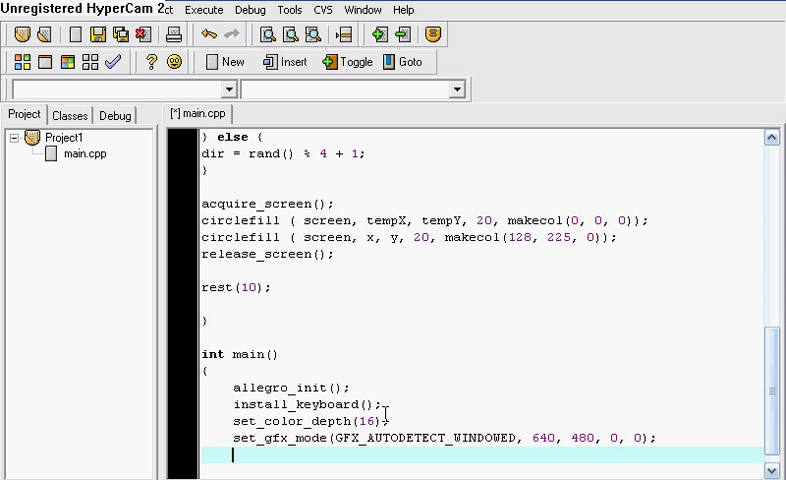
scroll("down", 3)
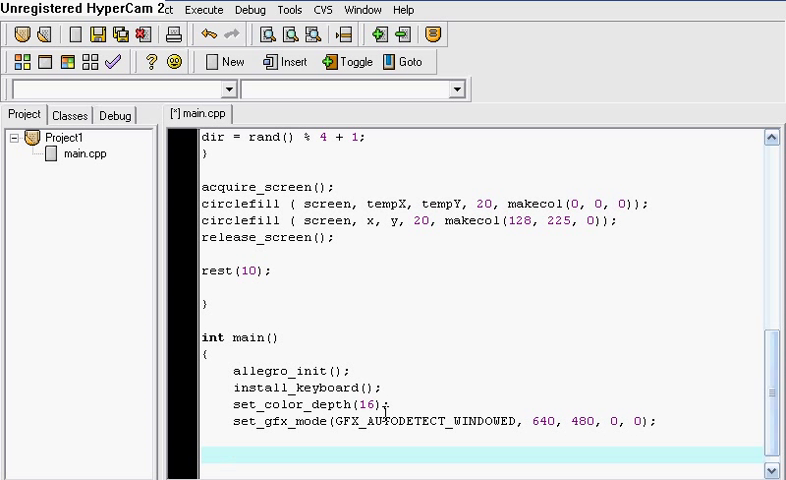
- Add a while (!key[KEY_ESC]) loop in main that calls moveCircle()
type("while (")
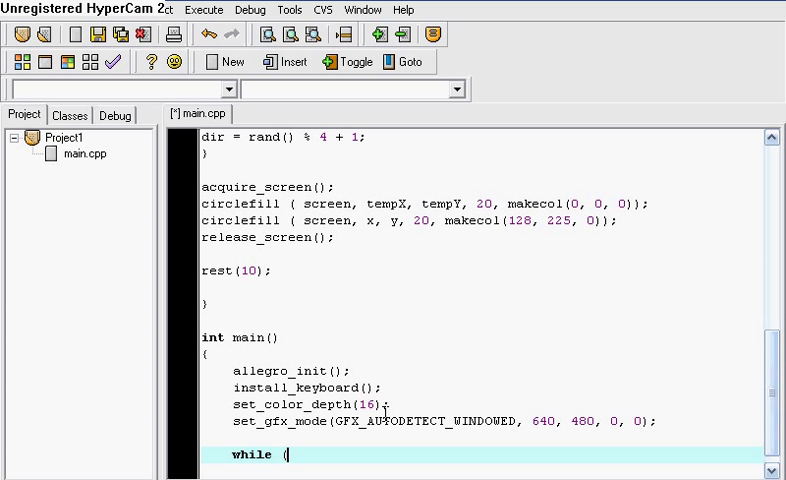
type("!key")
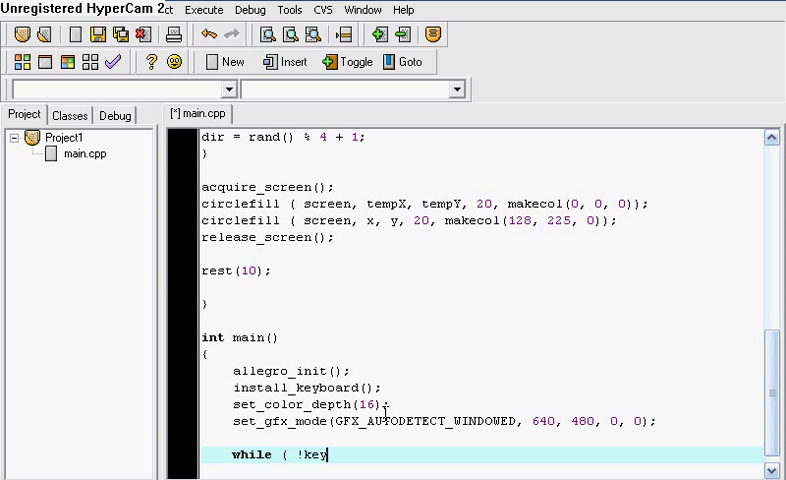
type("[")
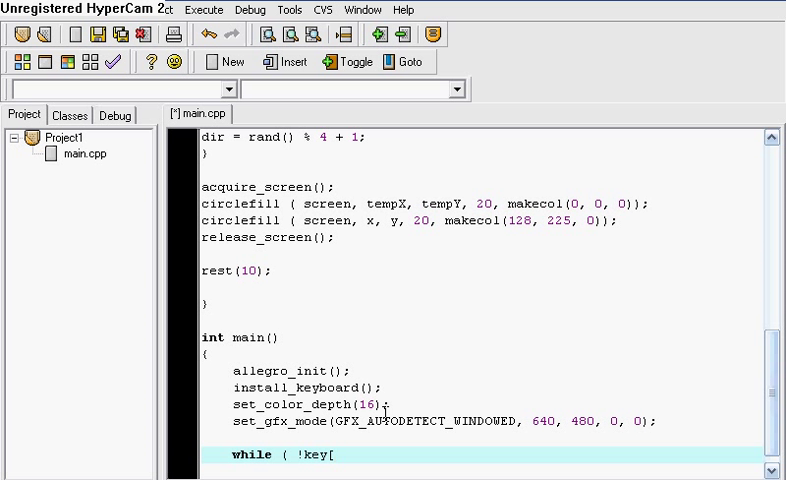
type("KEY_")
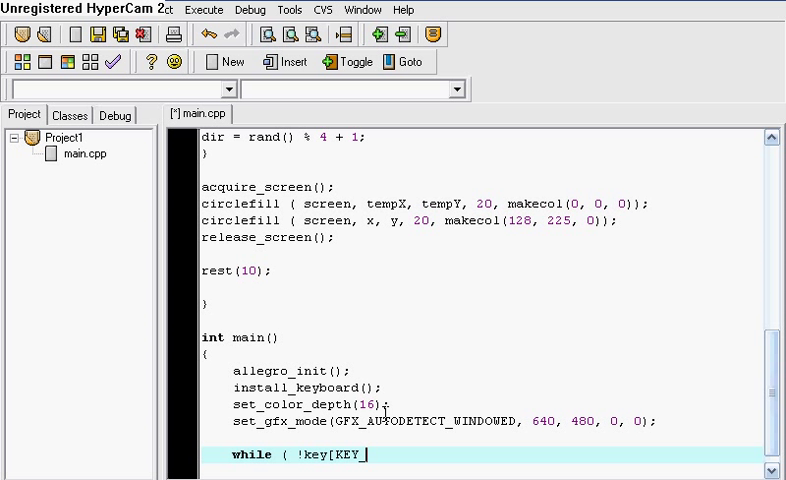
type("ESC")
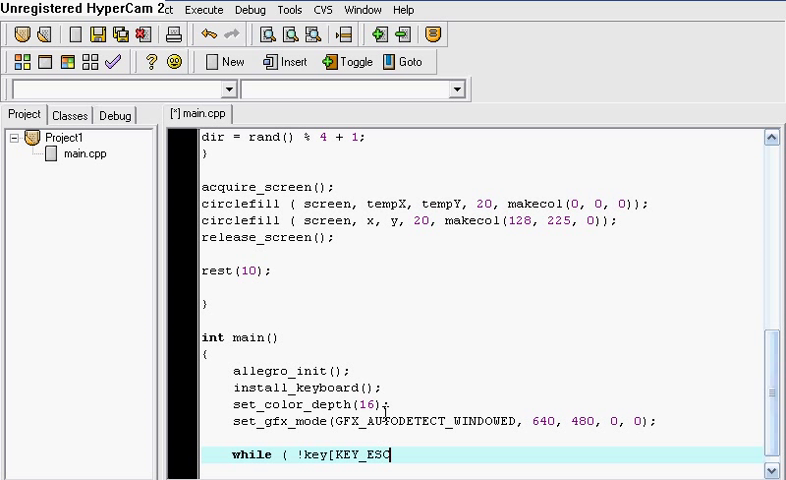
type("])")
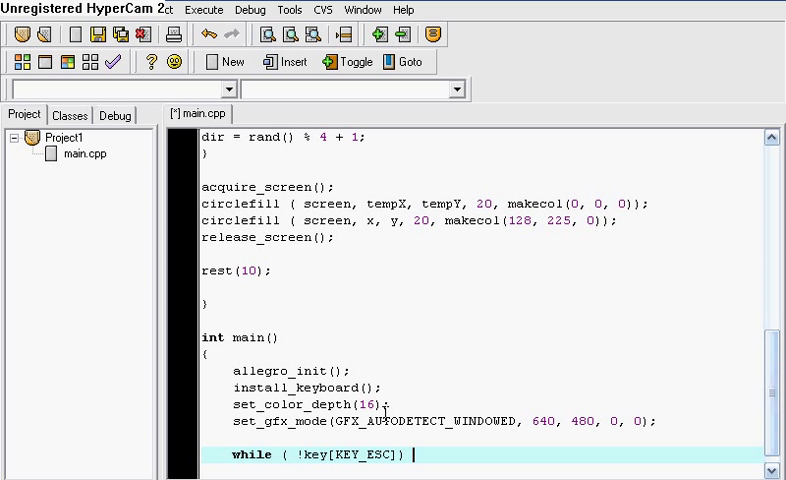
scroll("up", 3)
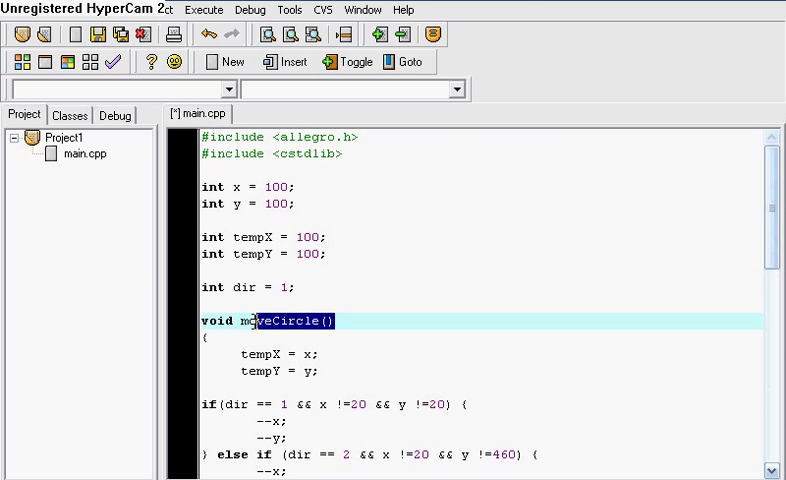
scroll("down", 3)
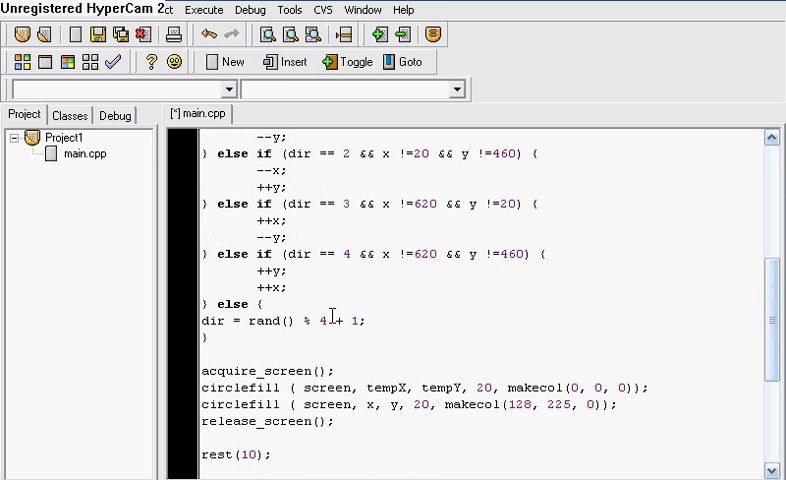
scroll("down", 3)
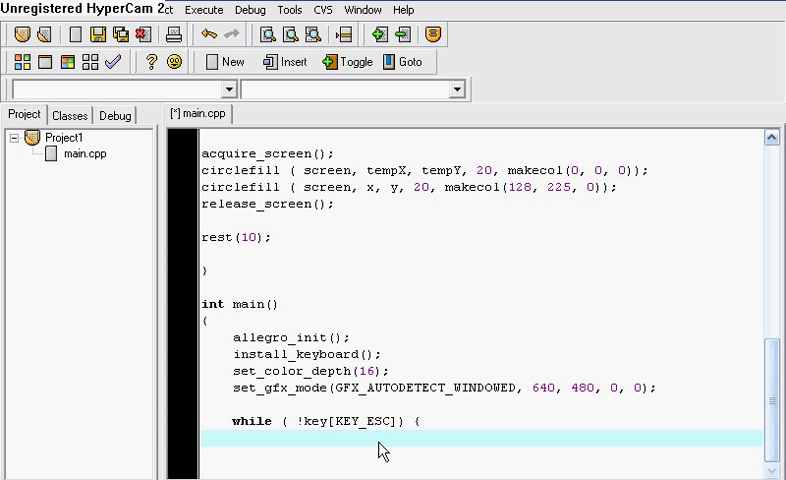
type("moveCircle()")
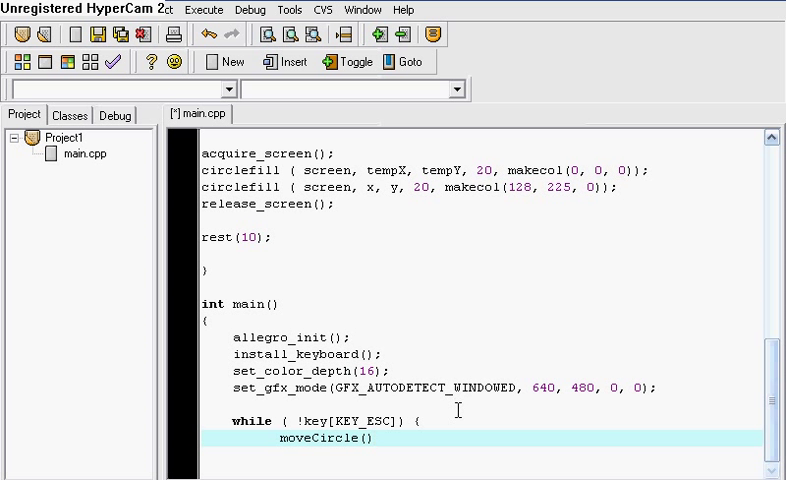
key("Return")
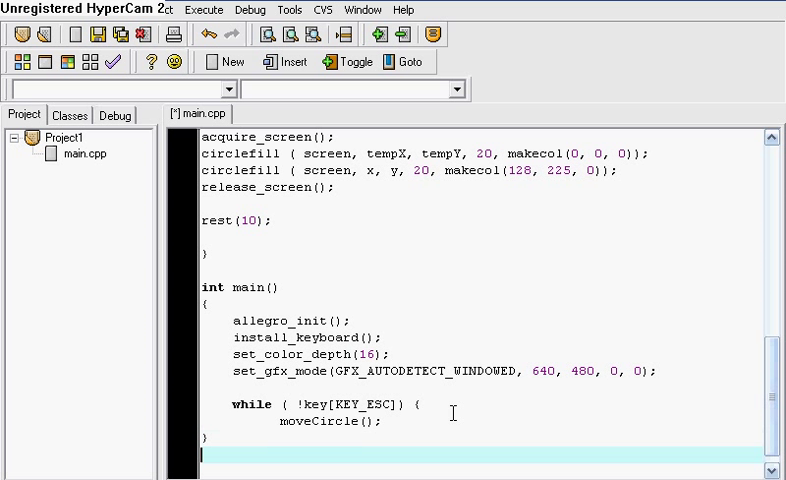
- End main with return 0 and END_OF_MAIN(), then save main.cpp, overwriting the file
type("return 0;")
type("}")
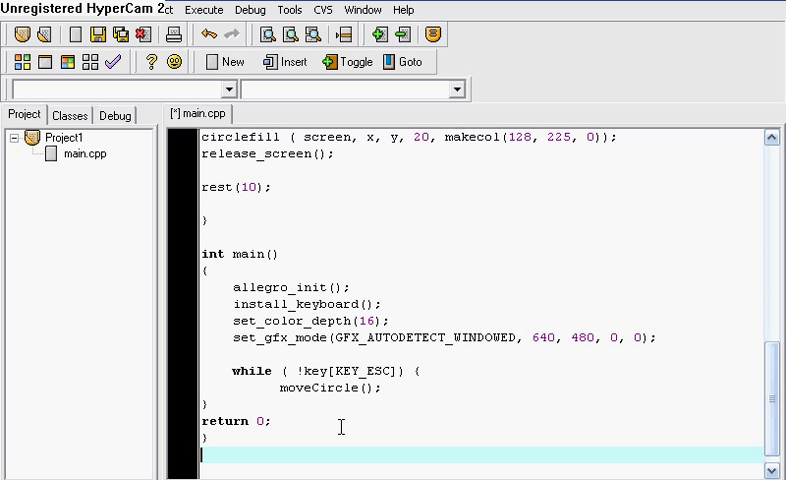
type("END_OF_")
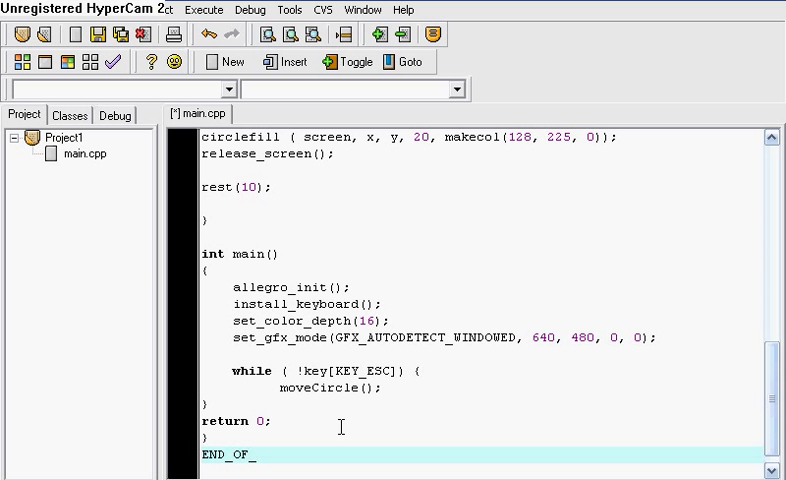
type("MAIN(")
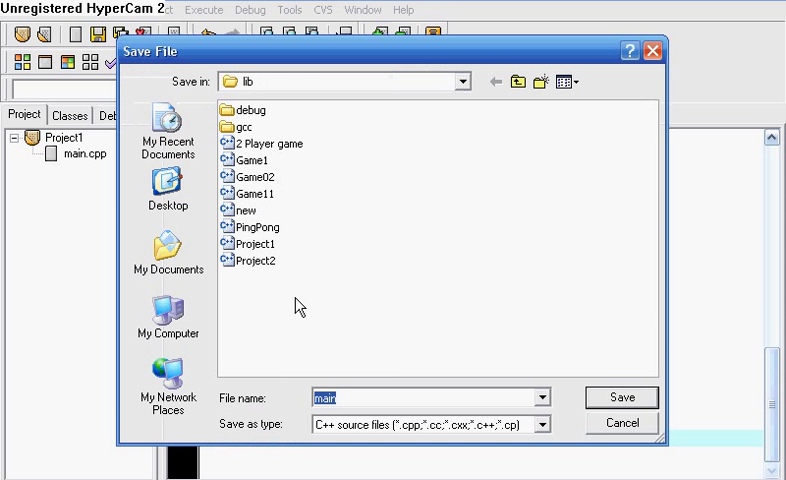
type("Pr")
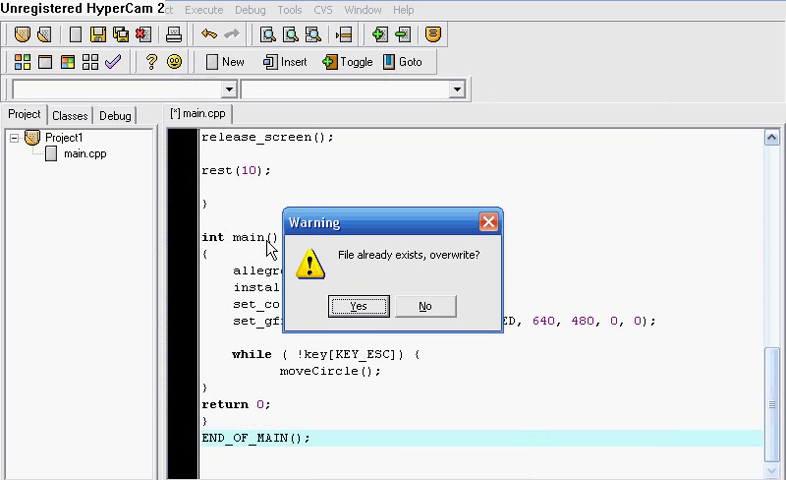
left_click(358, 306)
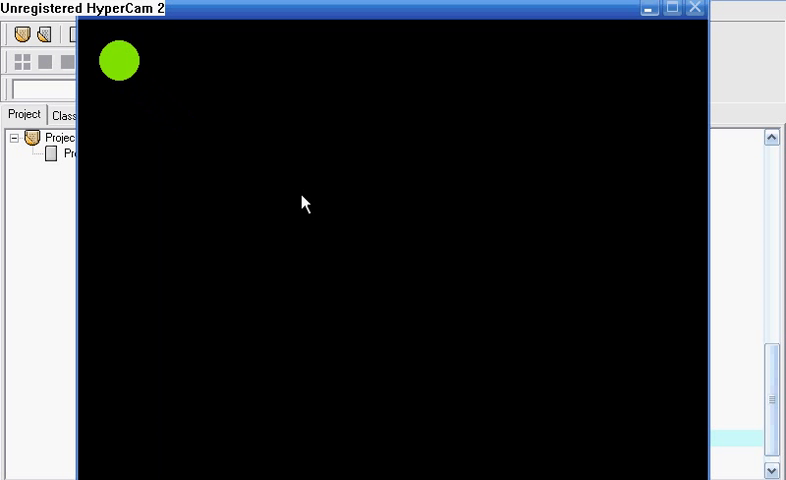